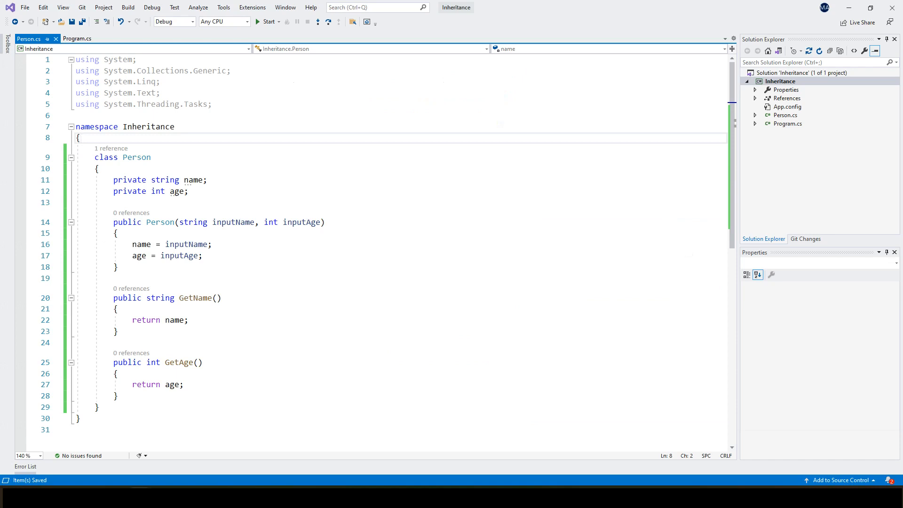
{"action": "mouse_move", "coordinate": [167, 179]}
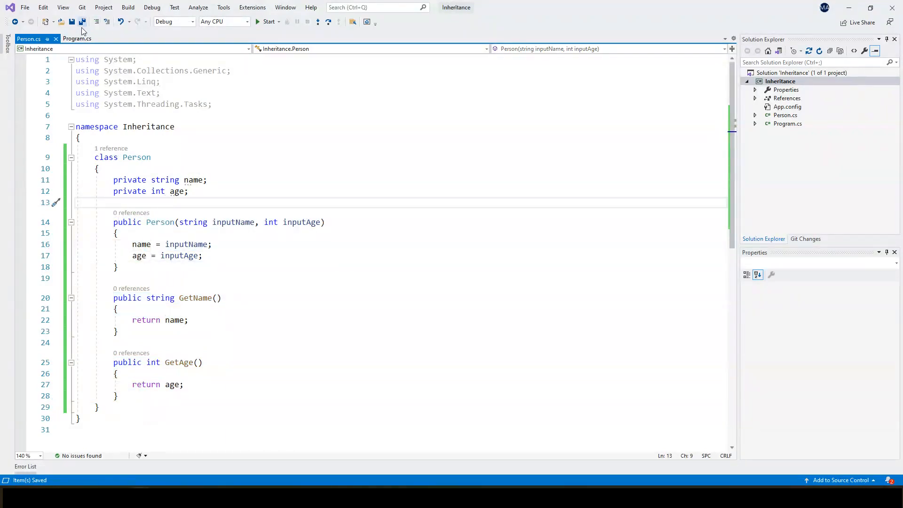
- View Program.cs, where Main creates Person 'Matt', age 25, and prints the name
{"action": "left_click", "coordinate": [76, 38]}
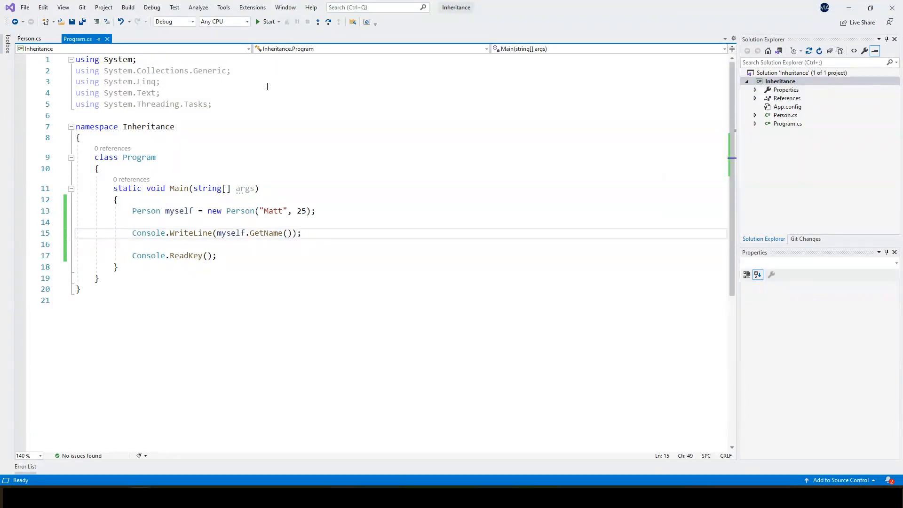
{"action": "left_click", "coordinate": [301, 232]}
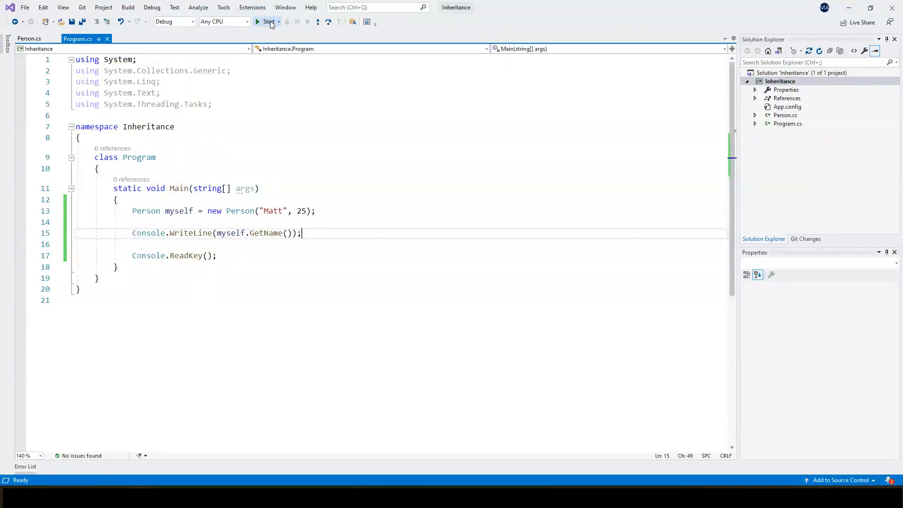
{"action": "left_click", "coordinate": [267, 21]}
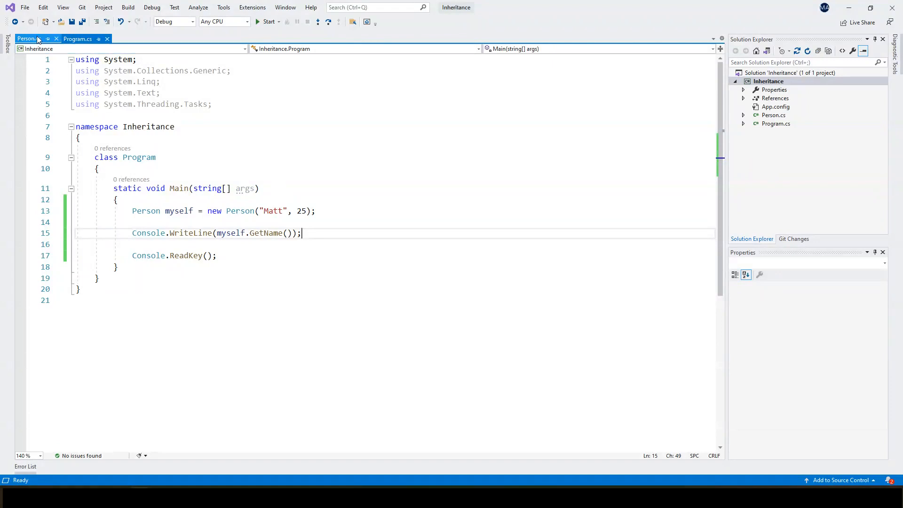
- Add a new Student.cs class file to the Inheritance project
{"action": "left_click", "coordinate": [28, 38]}
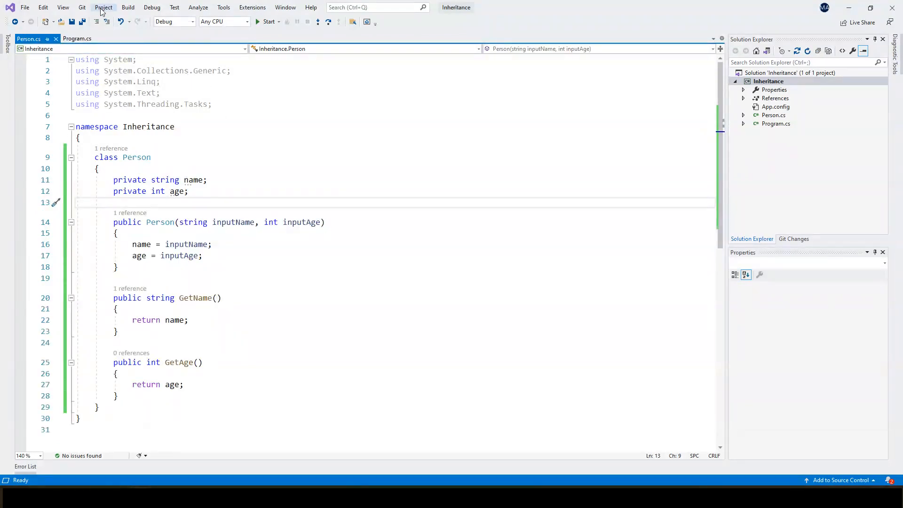
{"action": "left_click", "coordinate": [103, 7]}
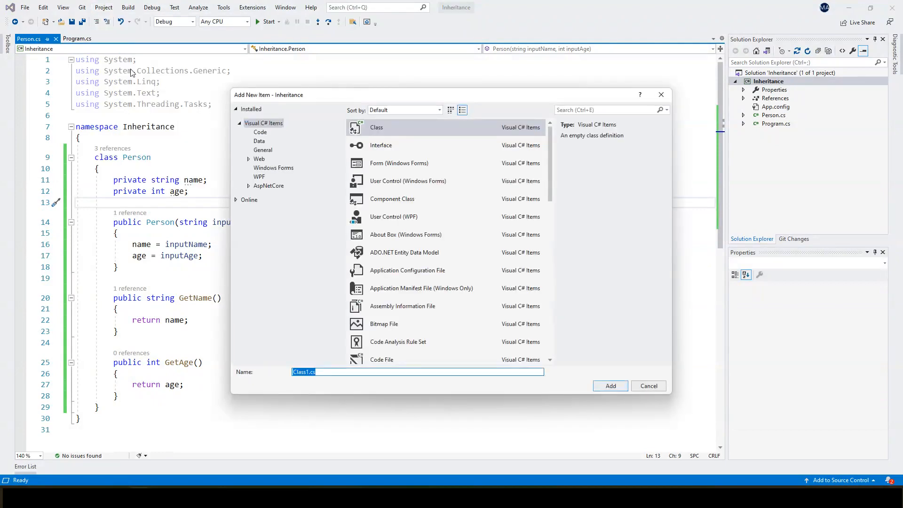
{"action": "left_click", "coordinate": [609, 385]}
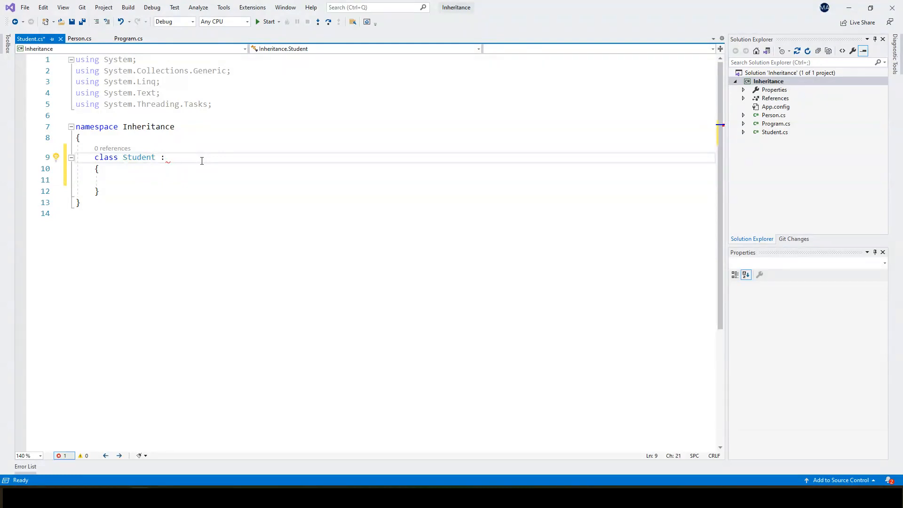
- Declare Person as the base class of Student
{"action": "type", "text": "Person"}
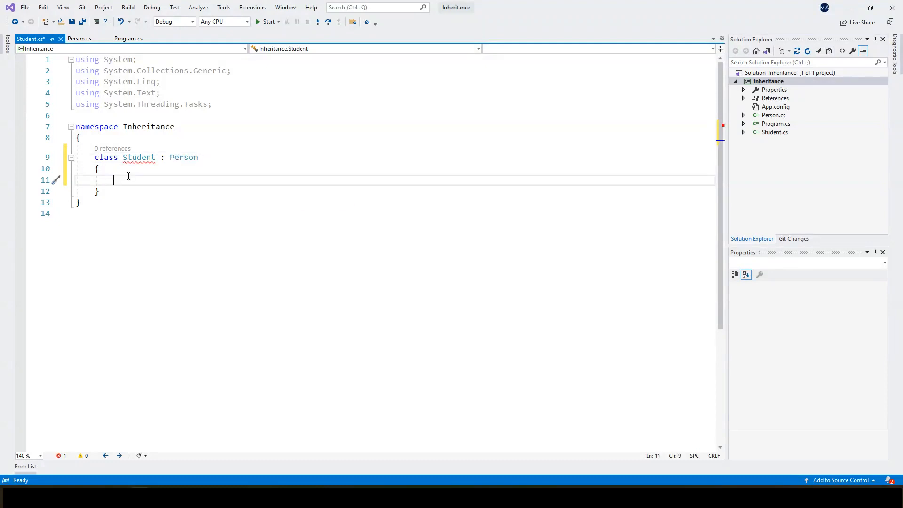
{"action": "mouse_move", "coordinate": [139, 157]}
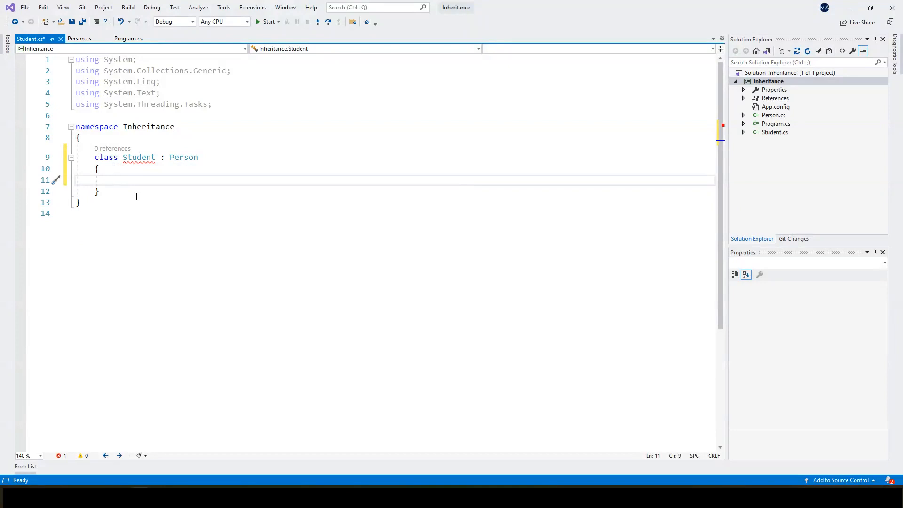
- Begin a public Student constructor and add a private double testScore field
{"action": "type", "text": "public S"}
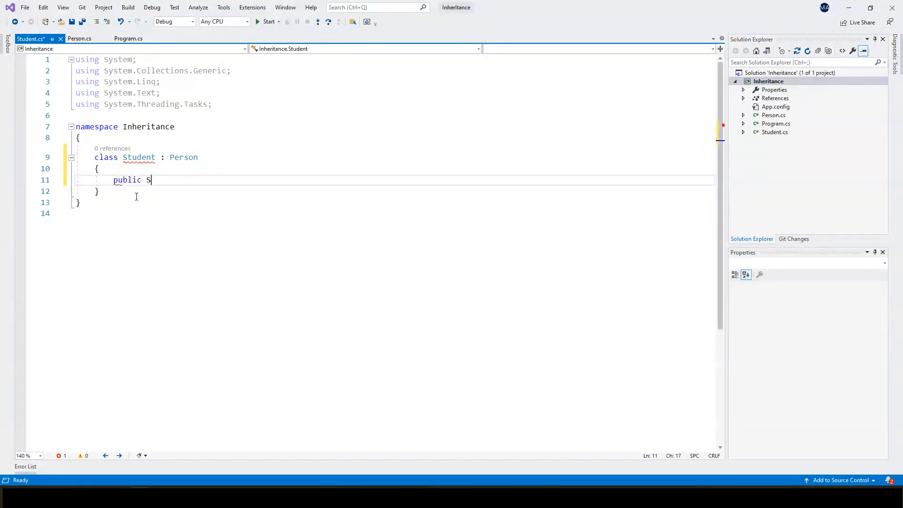
{"action": "type", "text": "tudent("}
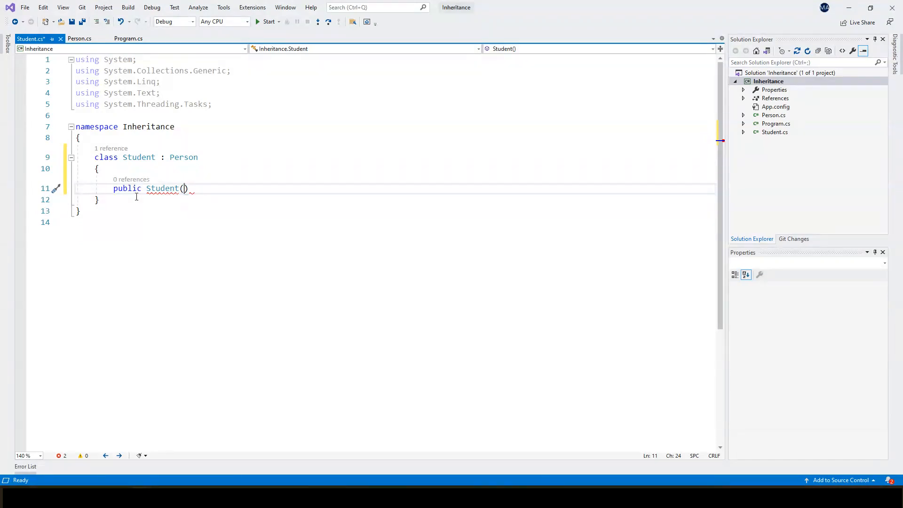
{"action": "left_click", "coordinate": [99, 168]}
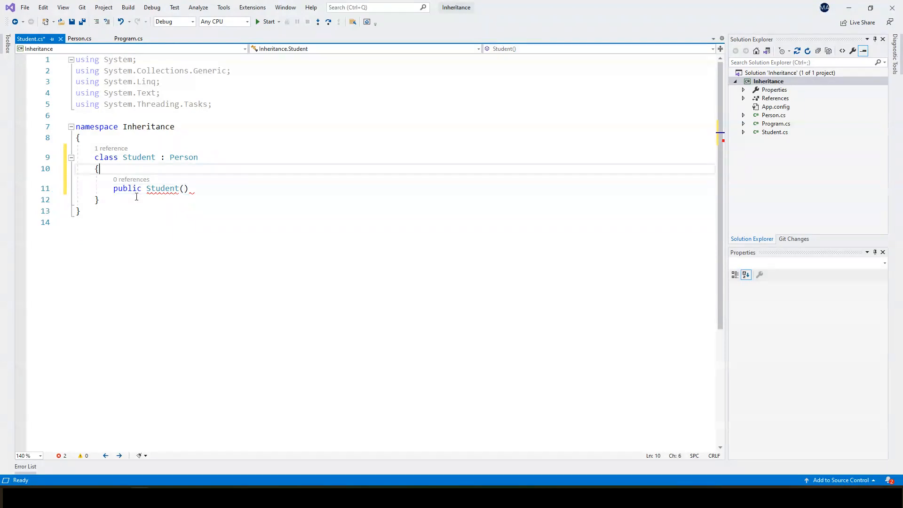
{"action": "key", "text": "Return"}
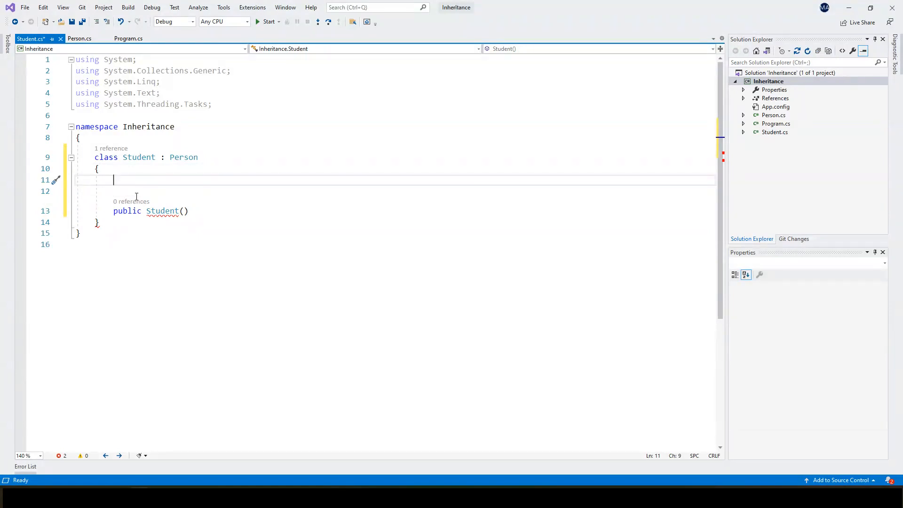
{"action": "type", "text": "private double testScore;"}
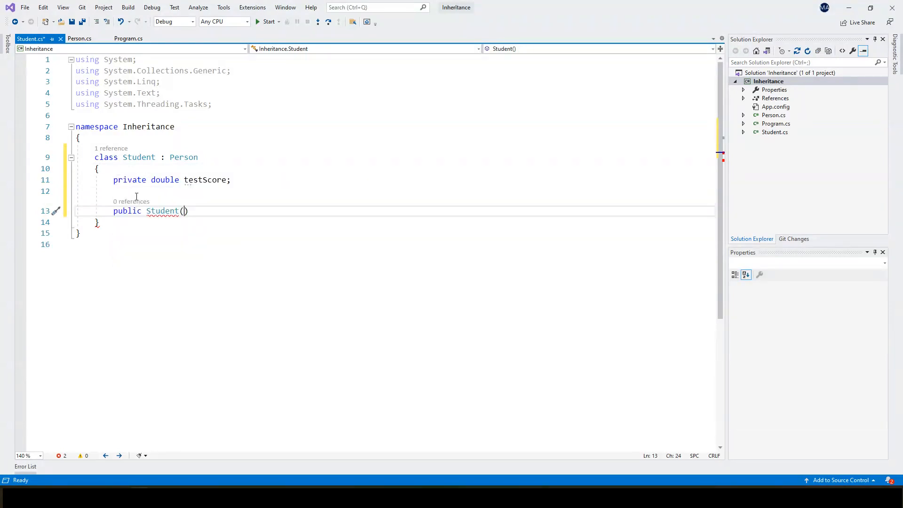
- Give the Student constructor string inputName, int inputAge and double testScore parameters
{"action": "left_click", "coordinate": [79, 38]}
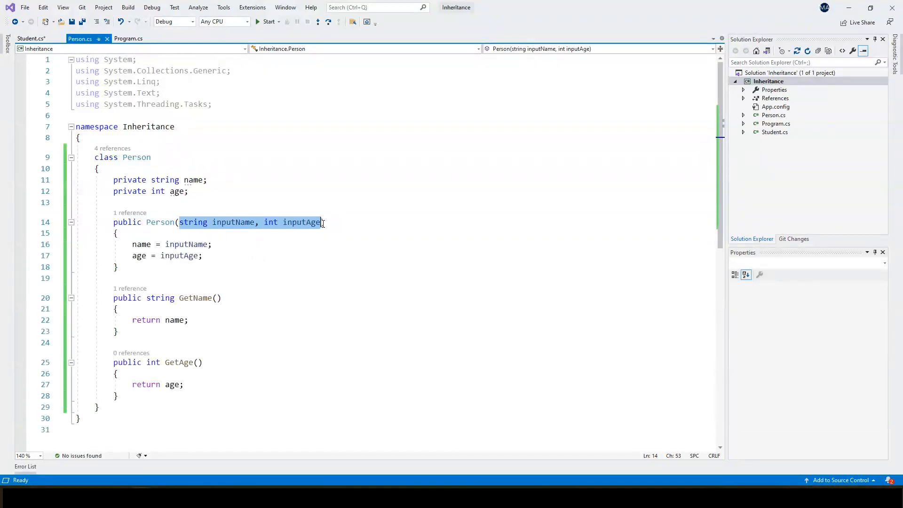
{"action": "left_click", "coordinate": [30, 39]}
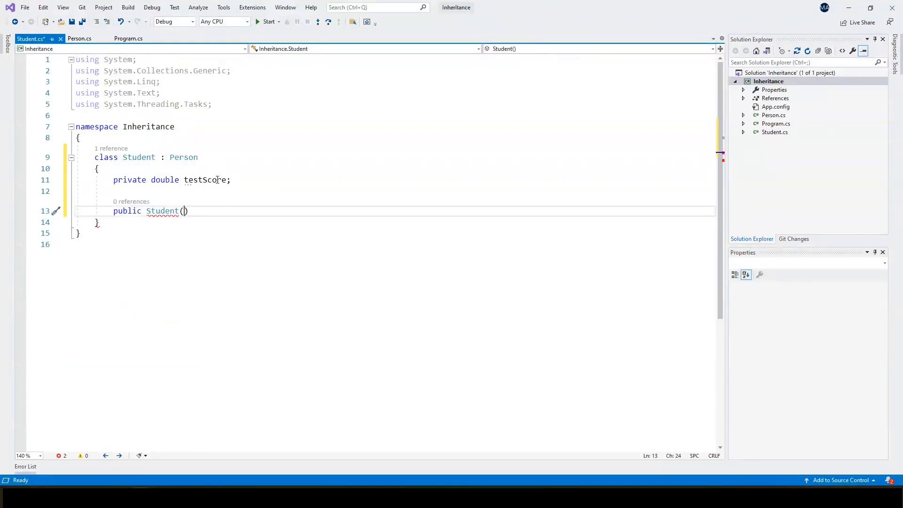
{"action": "type", "text": "string inputName, int inputAge, doul"}
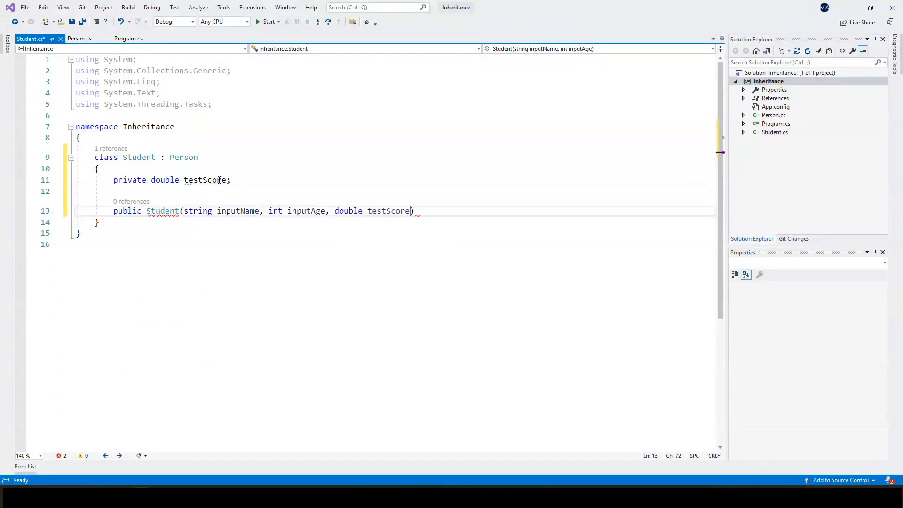
{"action": "key", "text": "enter"}
{"action": "type", "text": "{"}
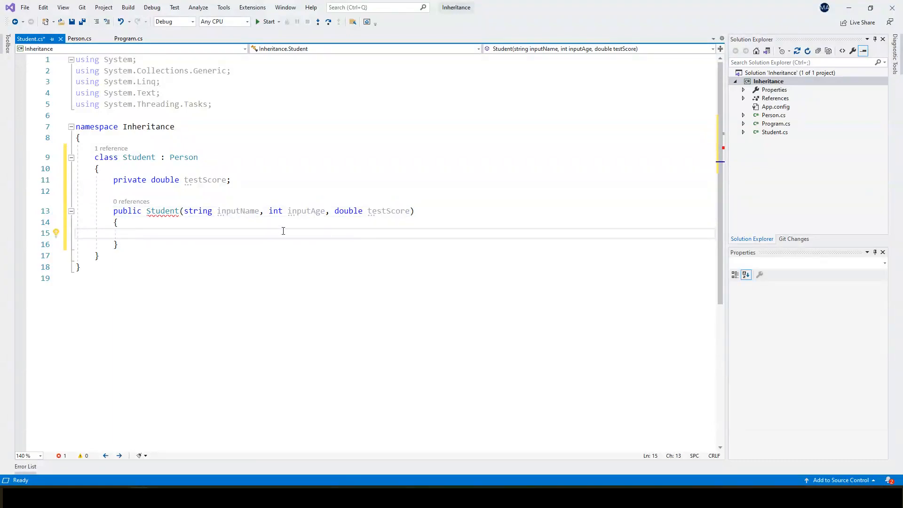
{"action": "mouse_move", "coordinate": [162, 210]}
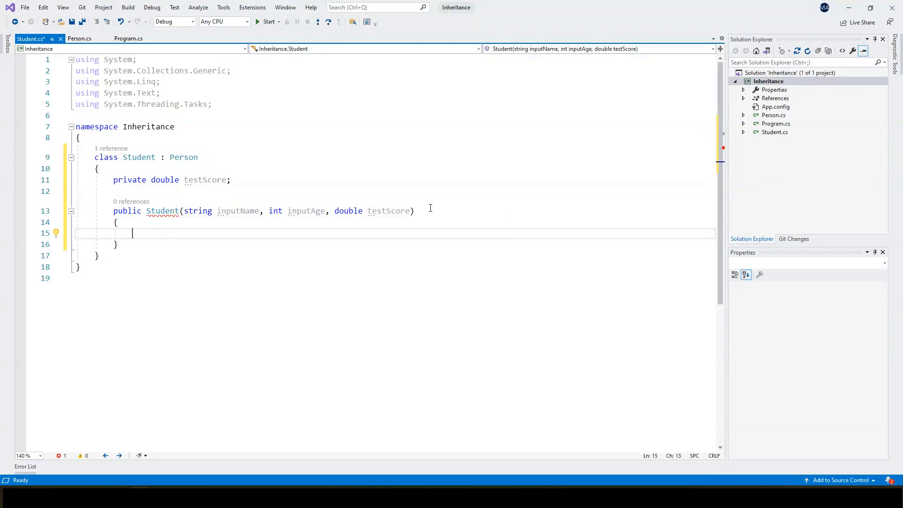
{"action": "left_click", "coordinate": [414, 210]}
{"action": "type", "text": " :"}
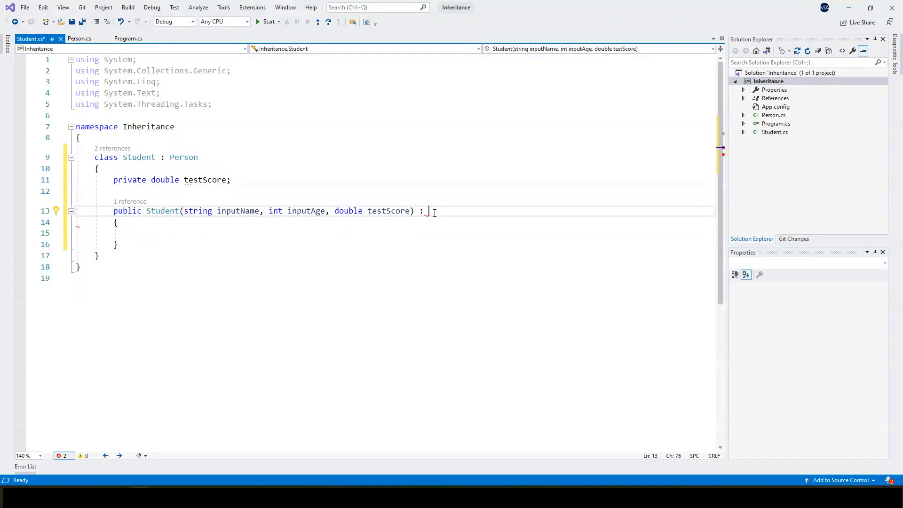
- Append ': base(inputName, inputAge)' to the Student constructor signature
{"action": "type", "text": "base"}
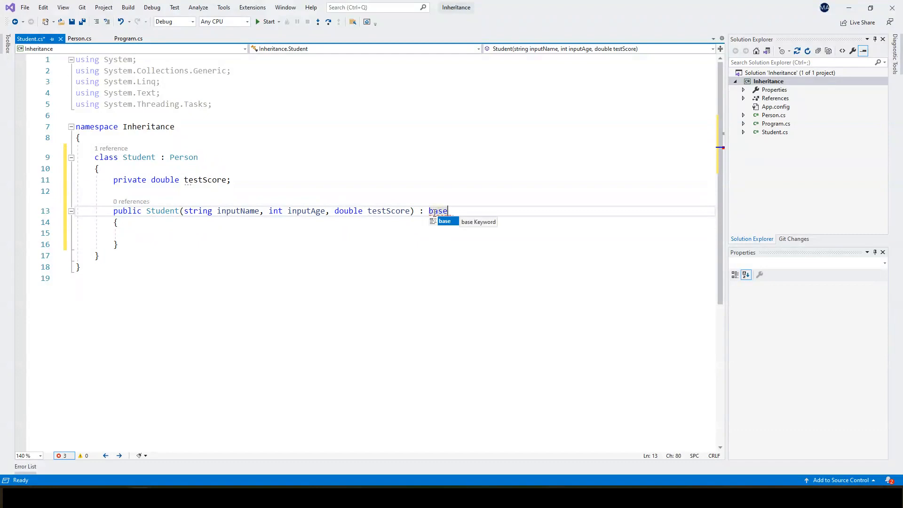
{"action": "type", "text": "("}
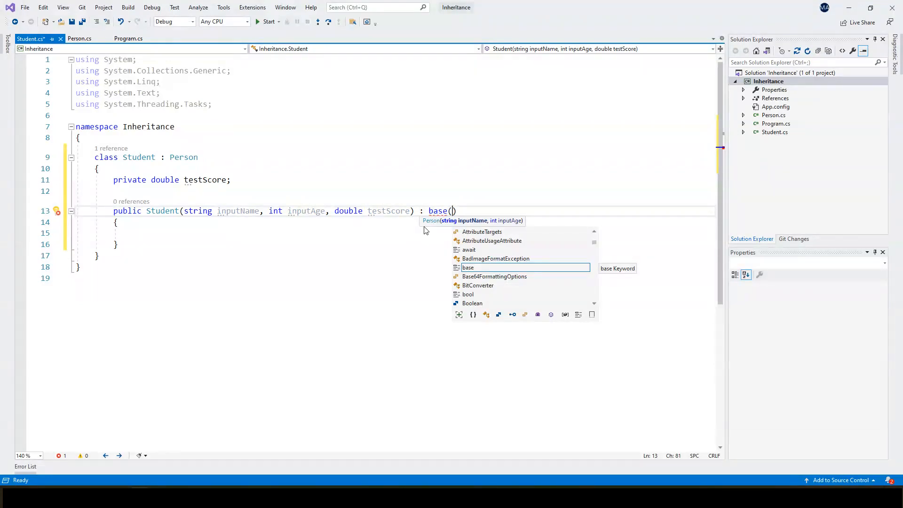
{"action": "mouse_move", "coordinate": [443, 227]}
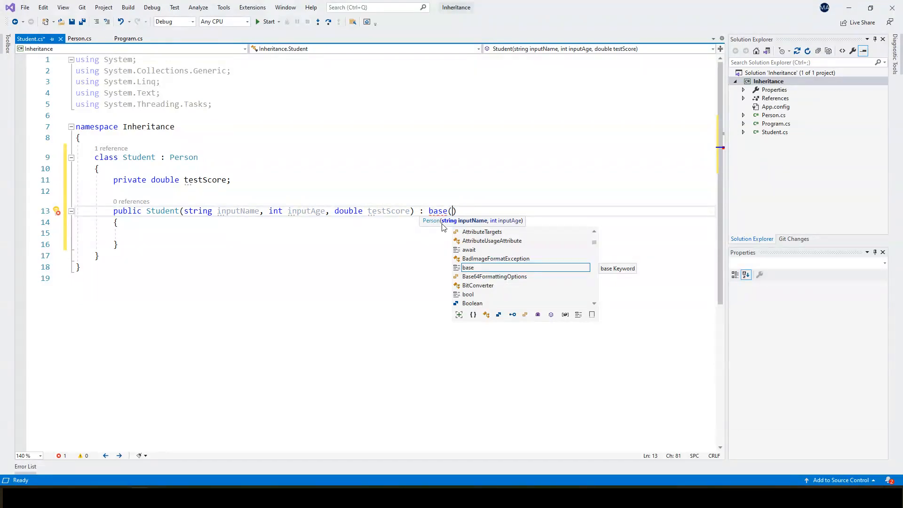
{"action": "mouse_move", "coordinate": [521, 224]}
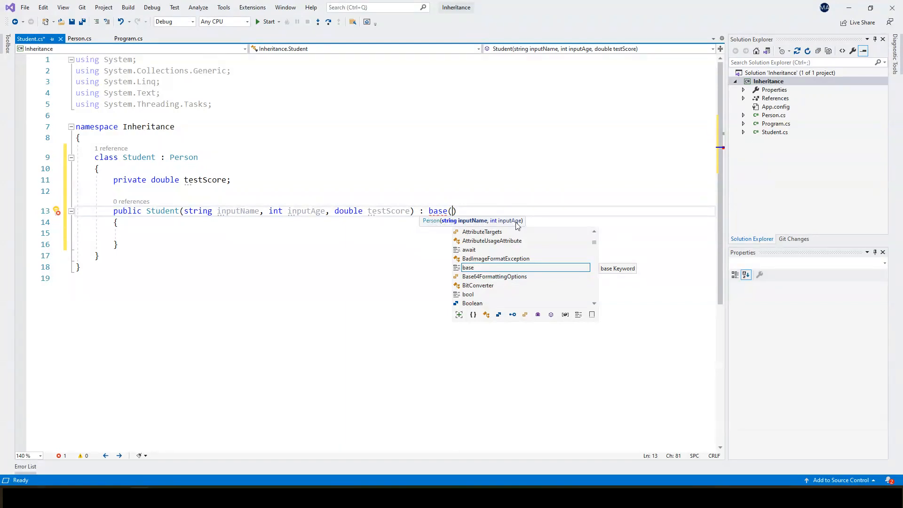
{"action": "type", "text": "inputName, inputAge"}
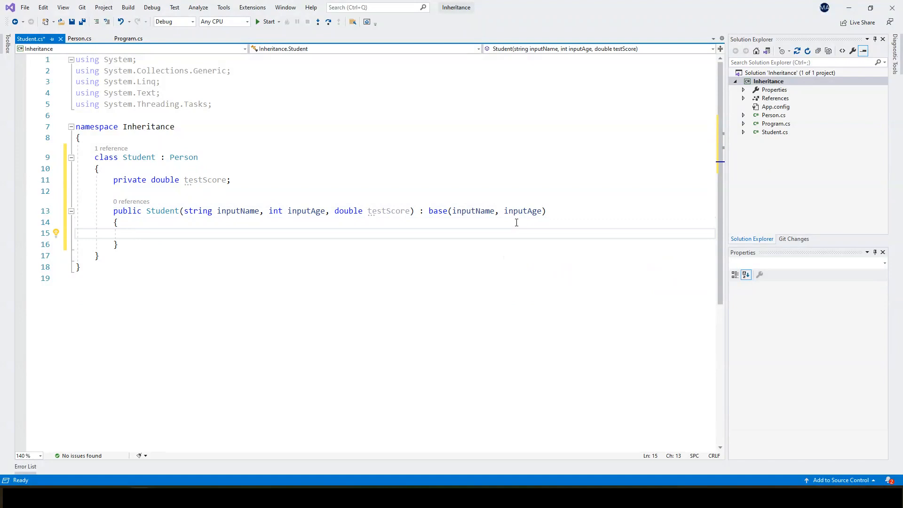
{"action": "mouse_move", "coordinate": [341, 219]}
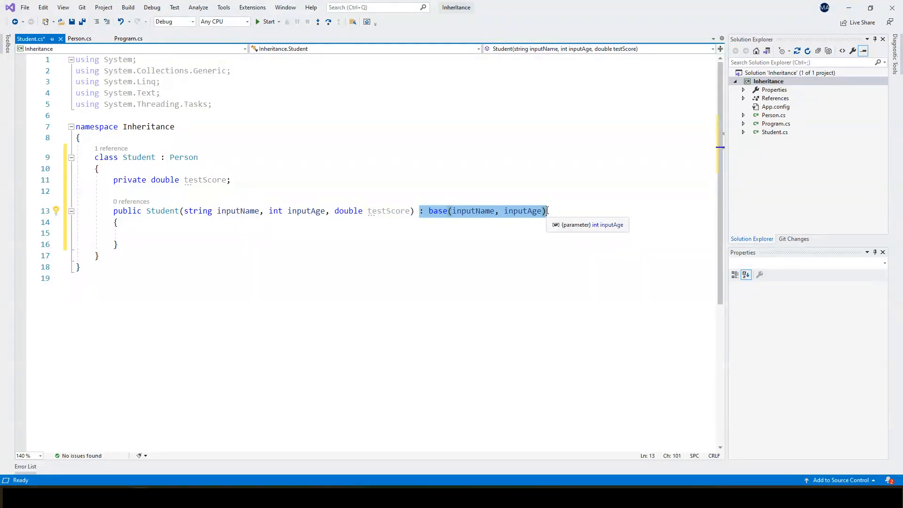
{"action": "double_click", "coordinate": [523, 210]}
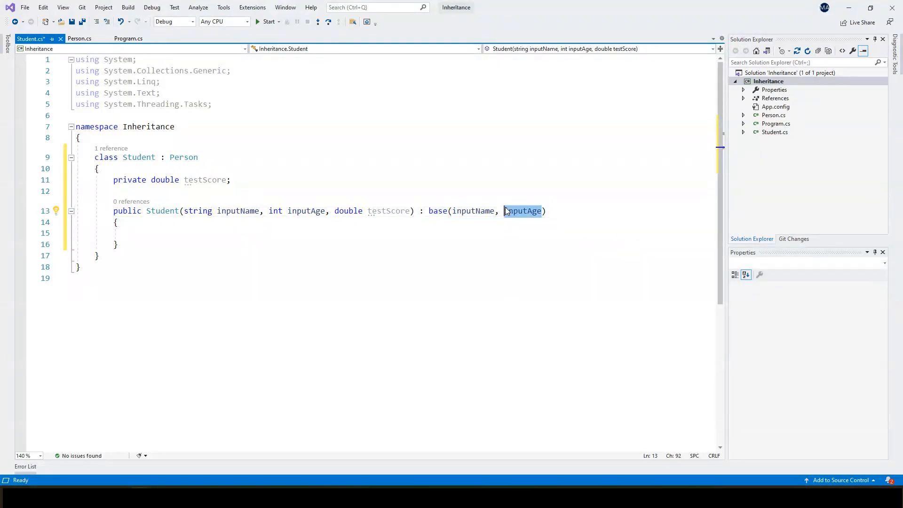
{"action": "type", "text": "10"}
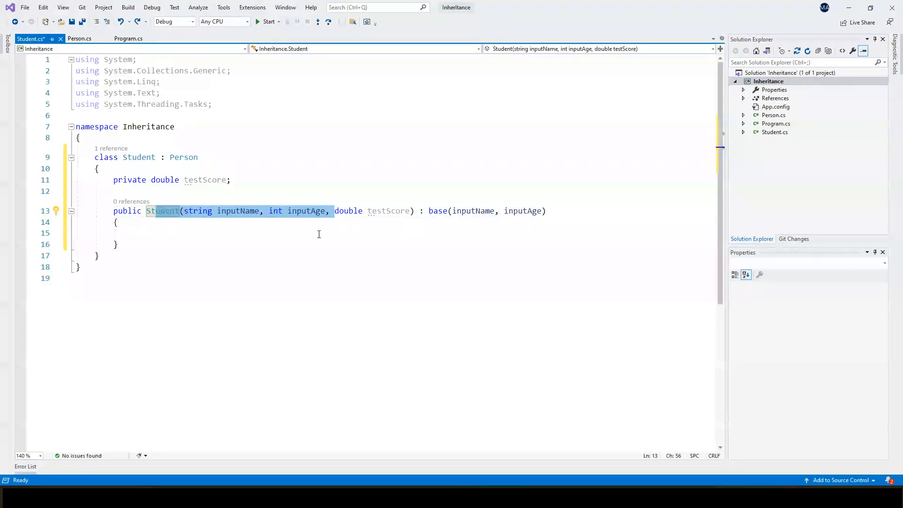
- Rename the parameter to inputTestScore, assign it to testScore, and start a comment
{"action": "left_click", "coordinate": [133, 234]}
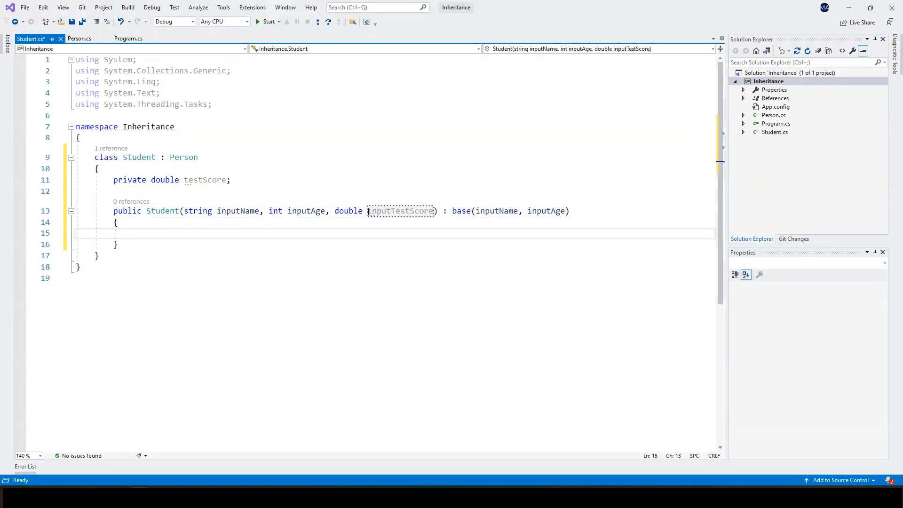
{"action": "type", "text": "testc ="}
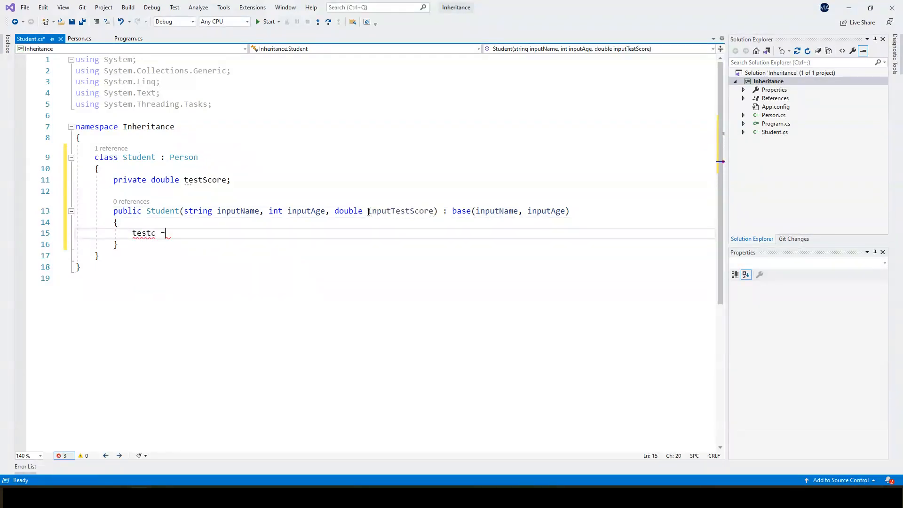
{"action": "key", "text": "Backspace"}
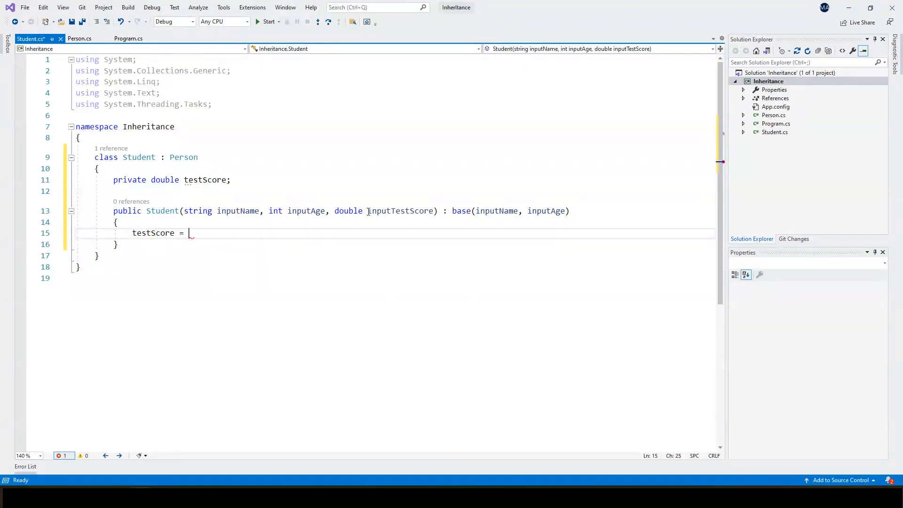
{"action": "type", "text": "inputTestScore;"}
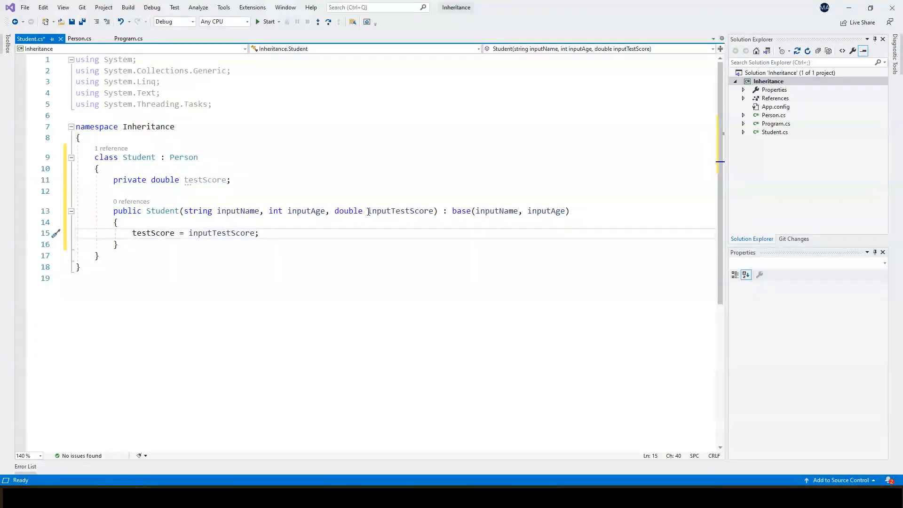
{"action": "left_click", "coordinate": [119, 244]}
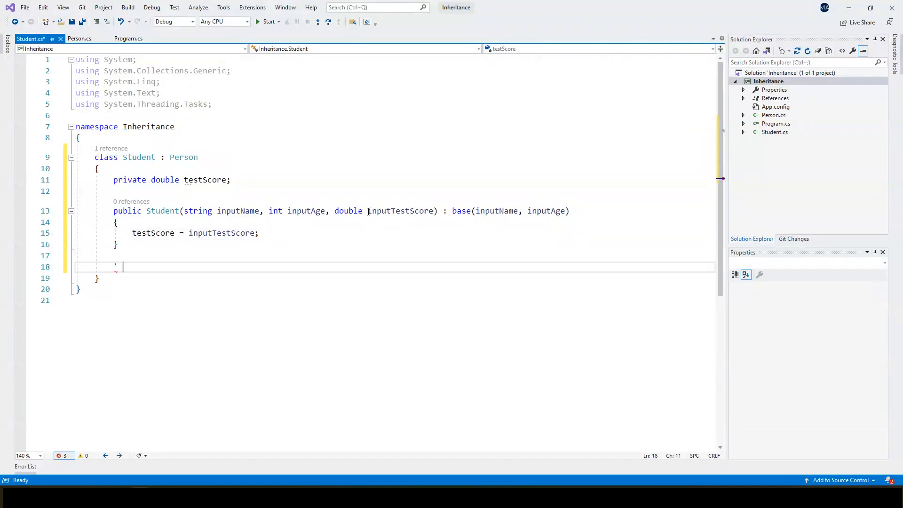
{"action": "type", "text": "//"}
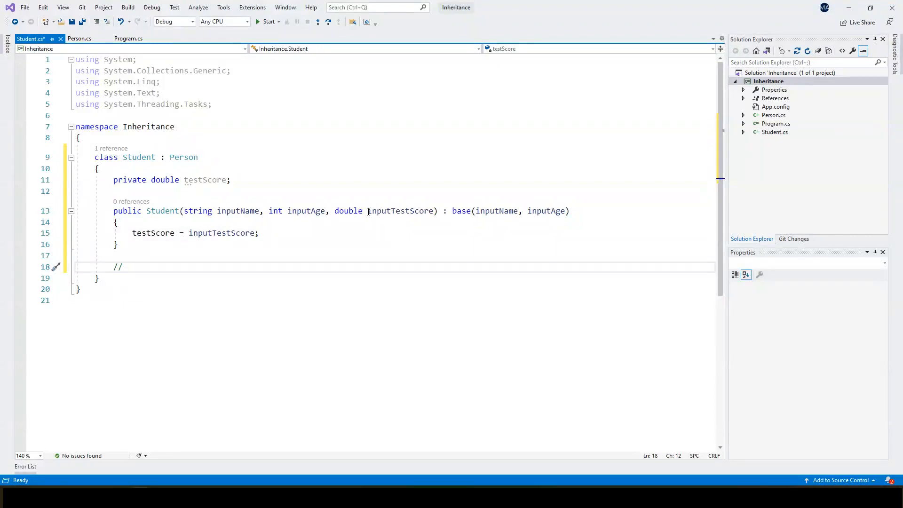
- Write comment lines '// GetScore : double' and '// CalculateGrade : char' below the constructor
{"action": "type", "text": "G"}
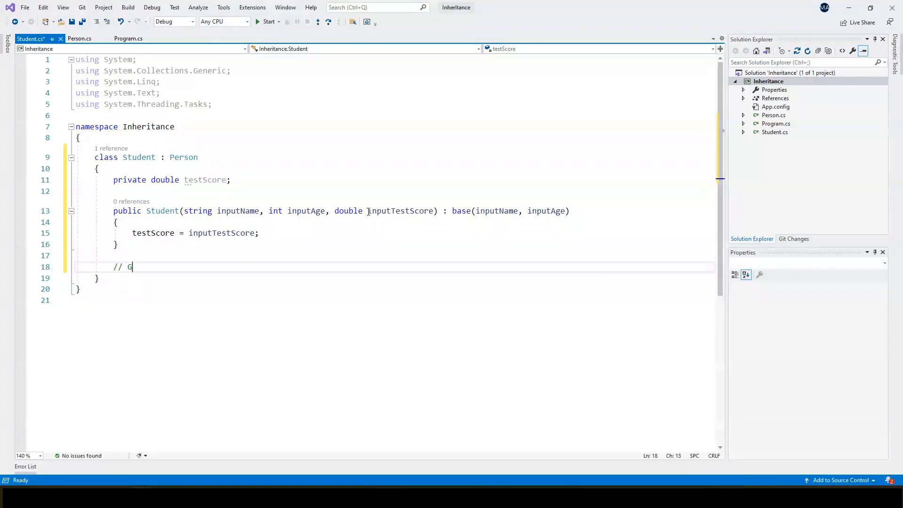
{"action": "type", "text": "etScore"}
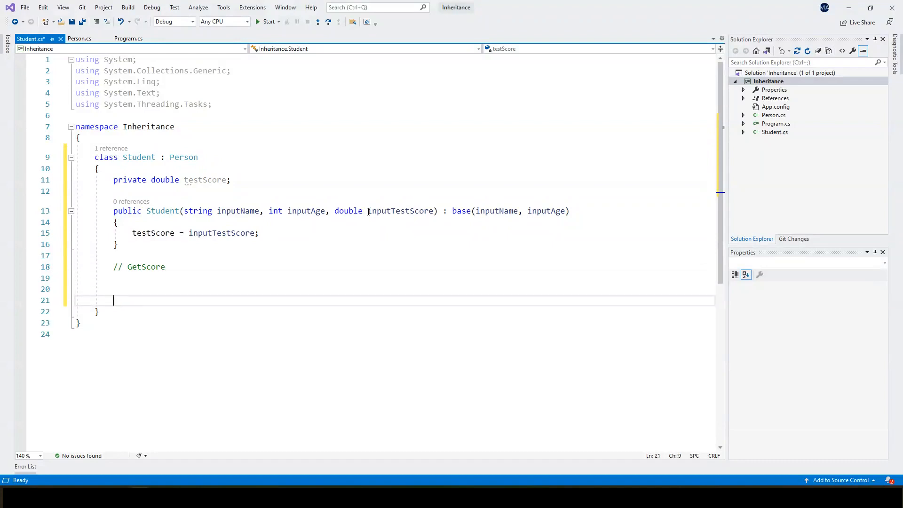
{"action": "type", "text": "//"}
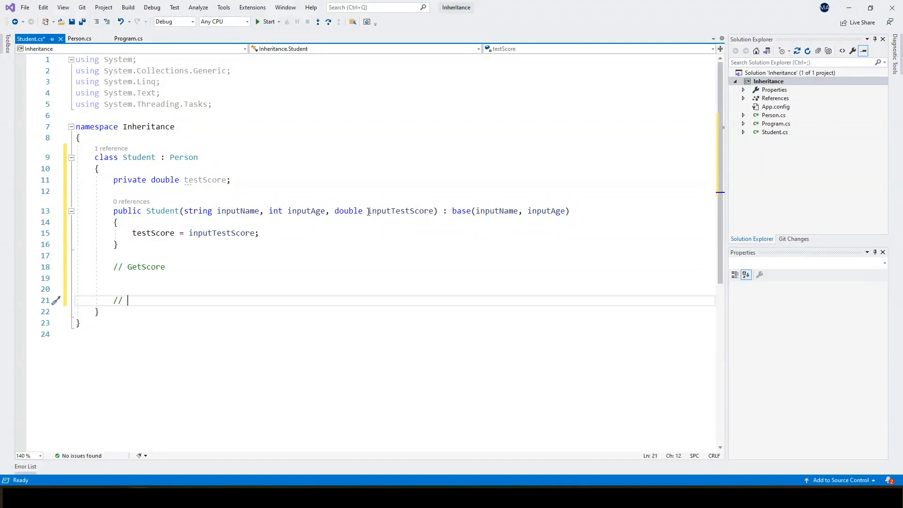
{"action": "type", "text": "Calcu"}
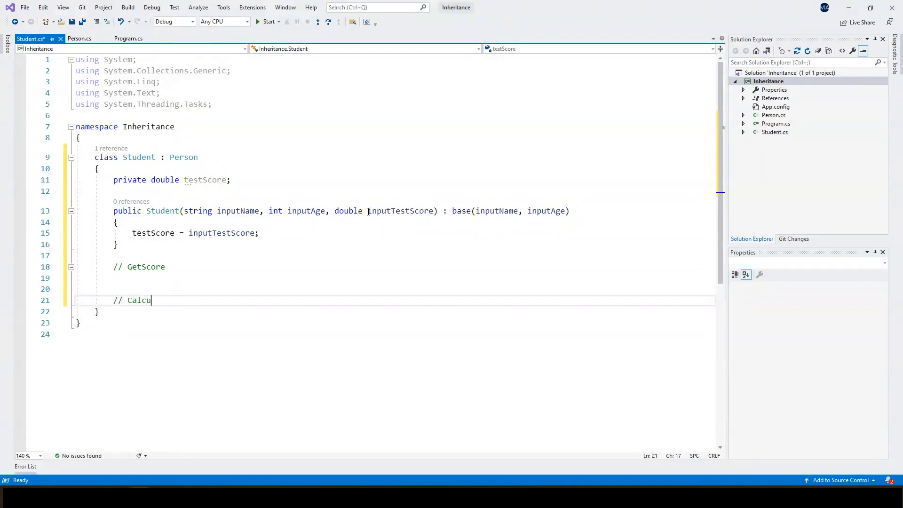
{"action": "type", "text": "lateGrad"}
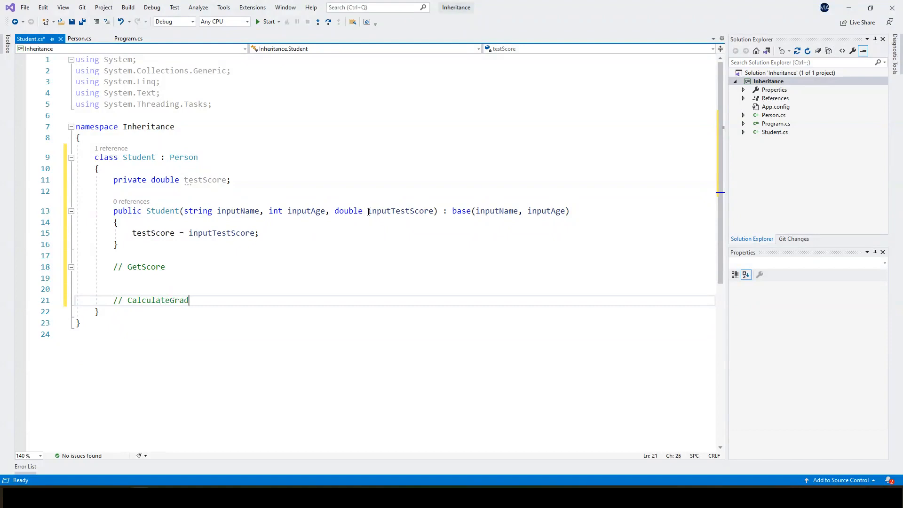
{"action": "type", "text": "\"e :\""}
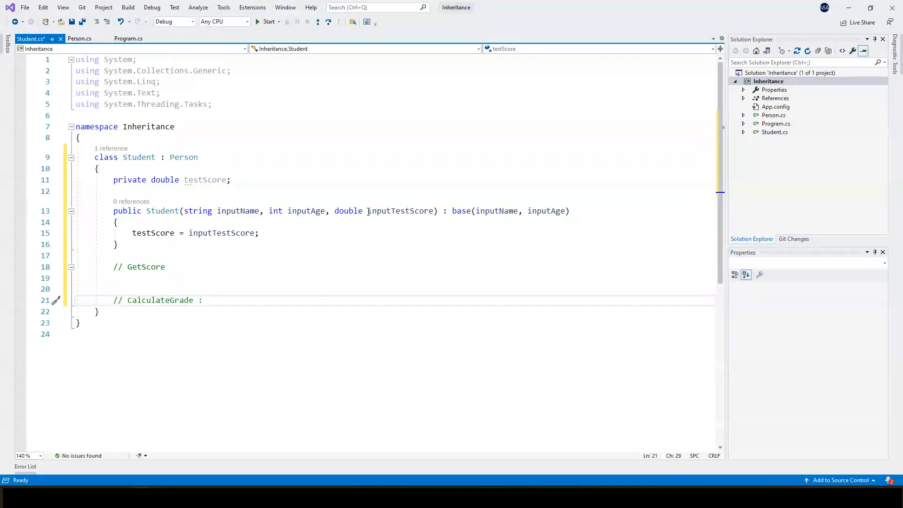
{"action": "type", "text": "char"}
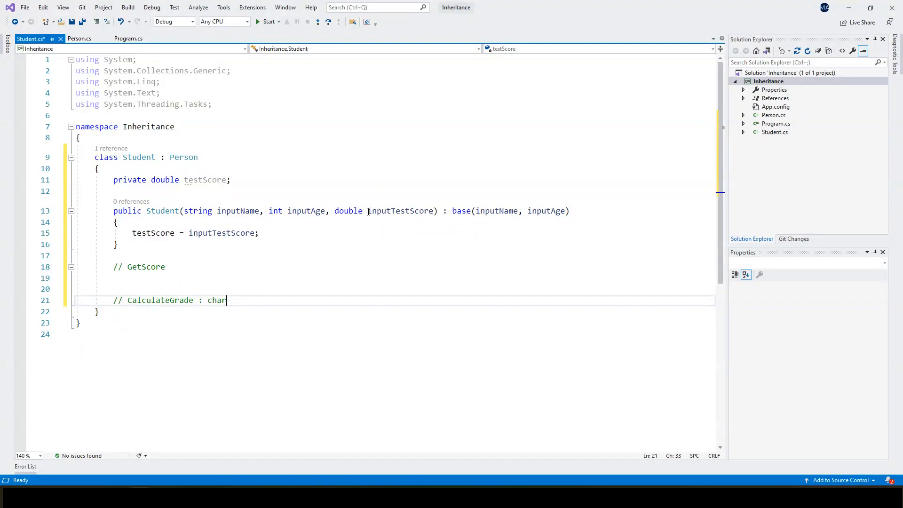
{"action": "type", "text": ":"}
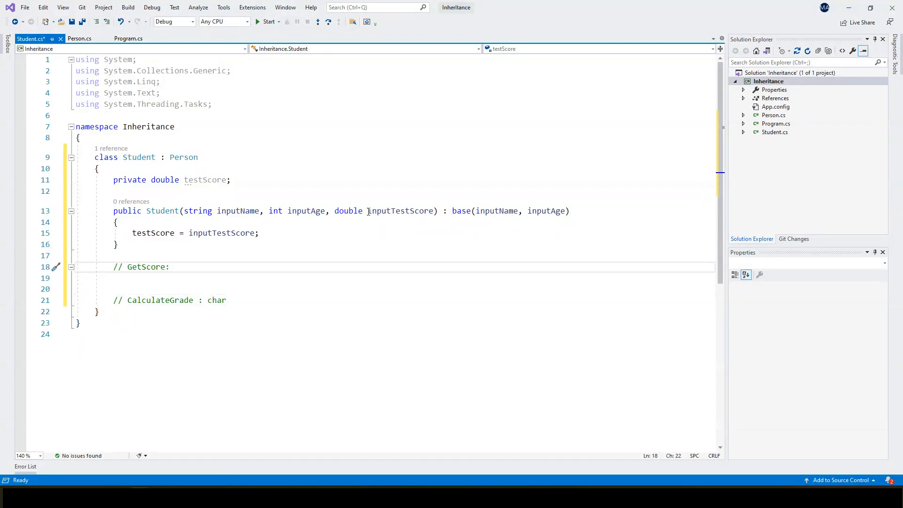
{"action": "type", "text": "\" \""}
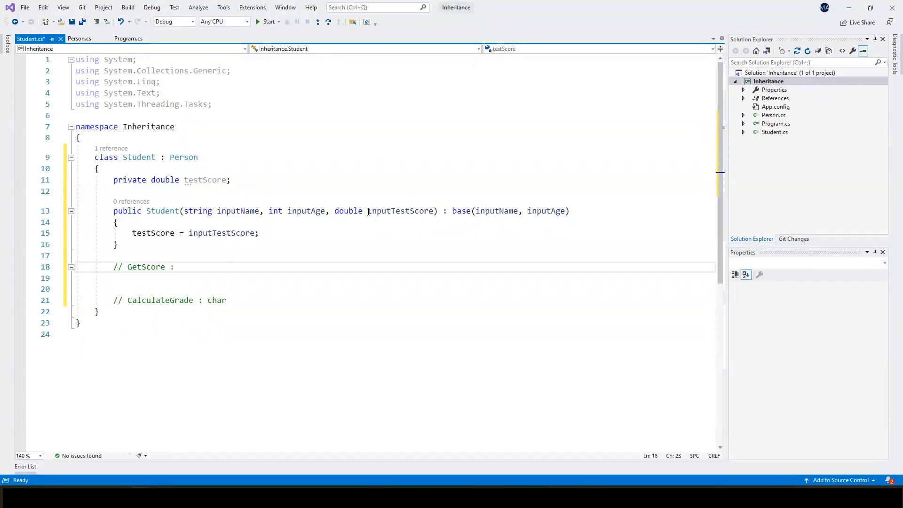
{"action": "type", "text": "double"}
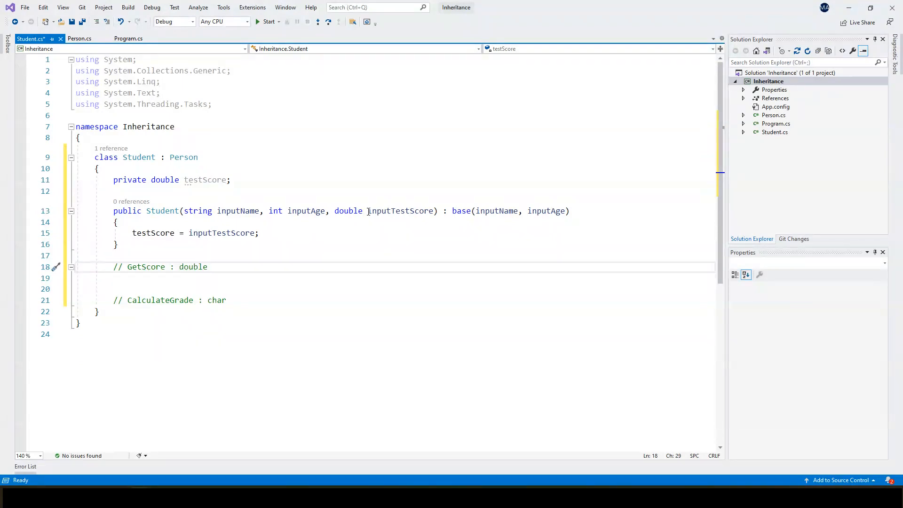
- Write GetScore returning testScore and an if/else CalculateGrade, then save Student.cs
{"action": "left_click", "coordinate": [207, 266]}
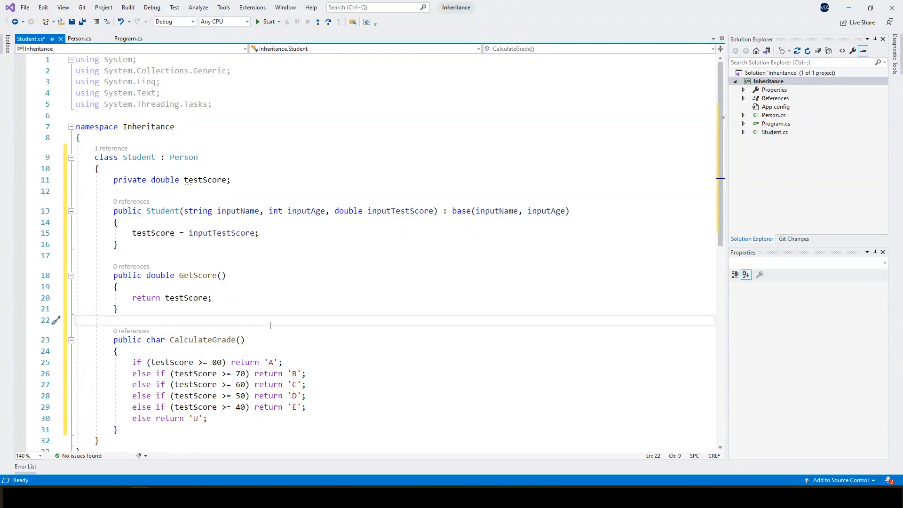
{"action": "key", "text": "ctrl+s"}
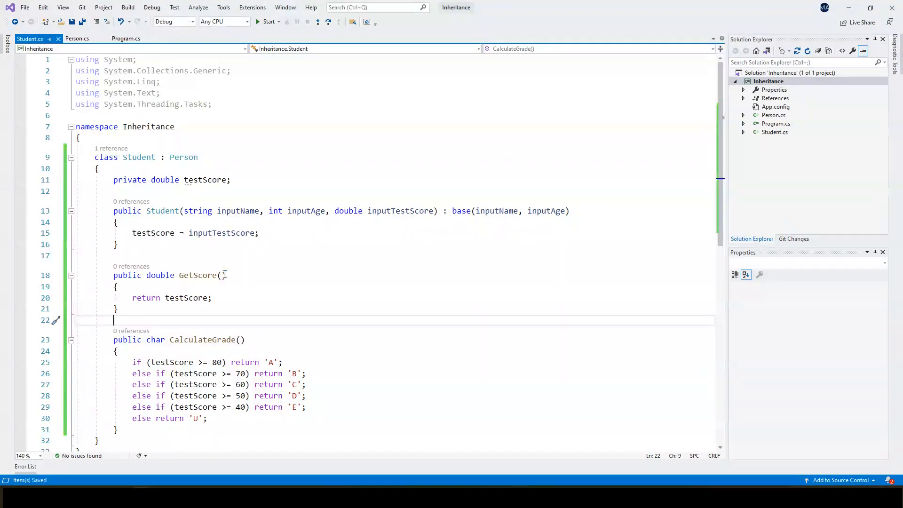
- Make Main create a Student 'Matt', age 25, with test score 87.5
{"action": "left_click", "coordinate": [126, 38]}
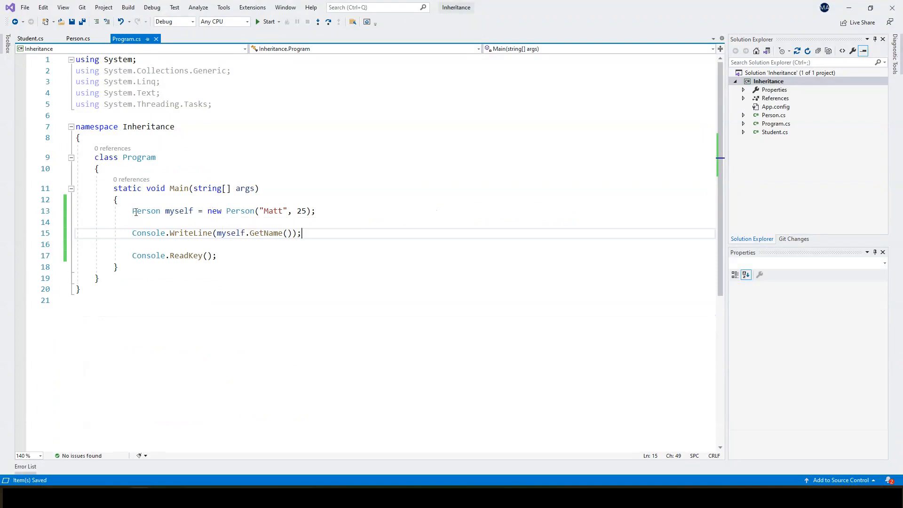
{"action": "type", "text": "Student"}
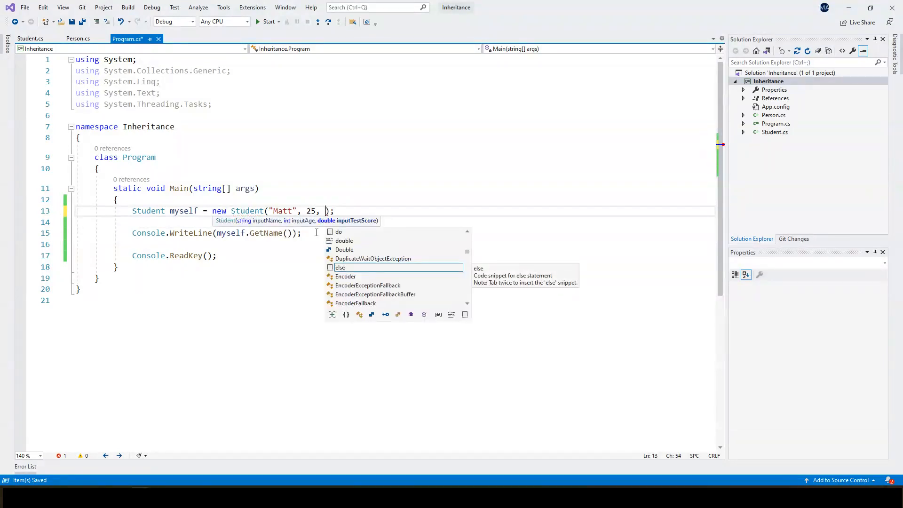
{"action": "type", "text": "87.5"}
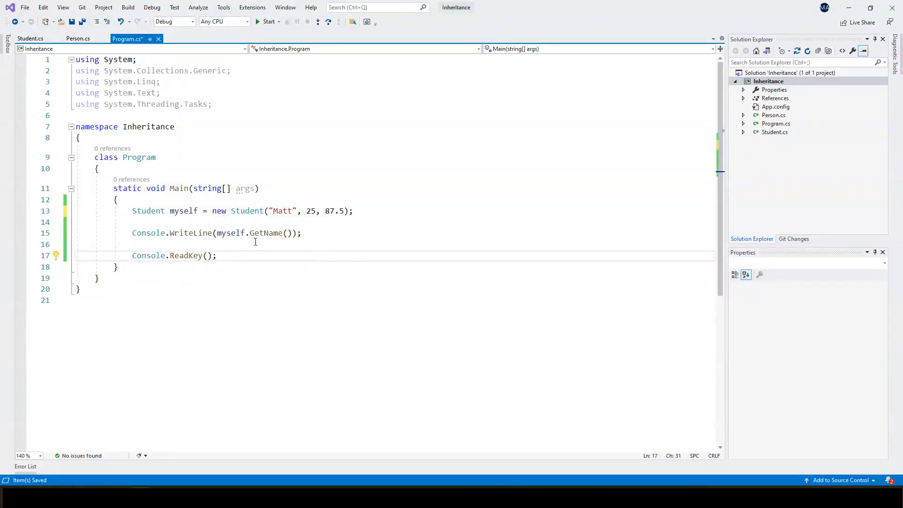
{"action": "left_click", "coordinate": [216, 255]}
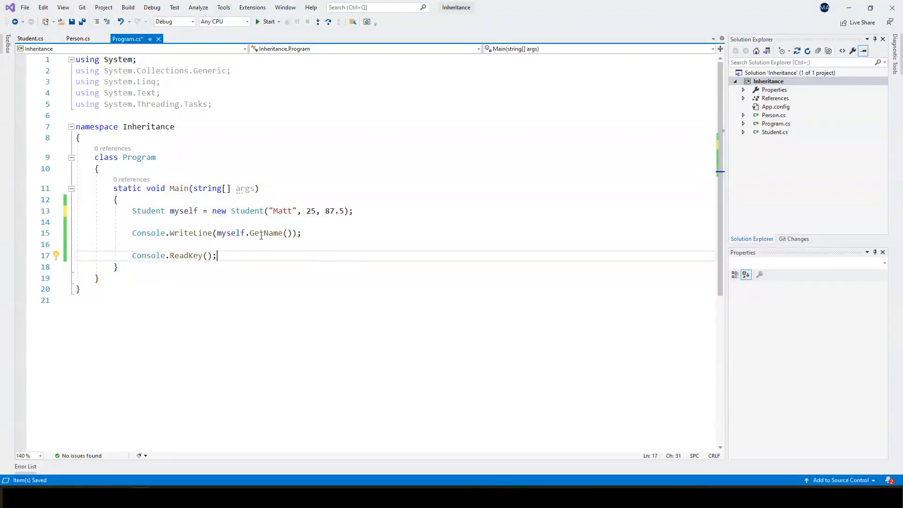
{"action": "mouse_move", "coordinate": [266, 233]}
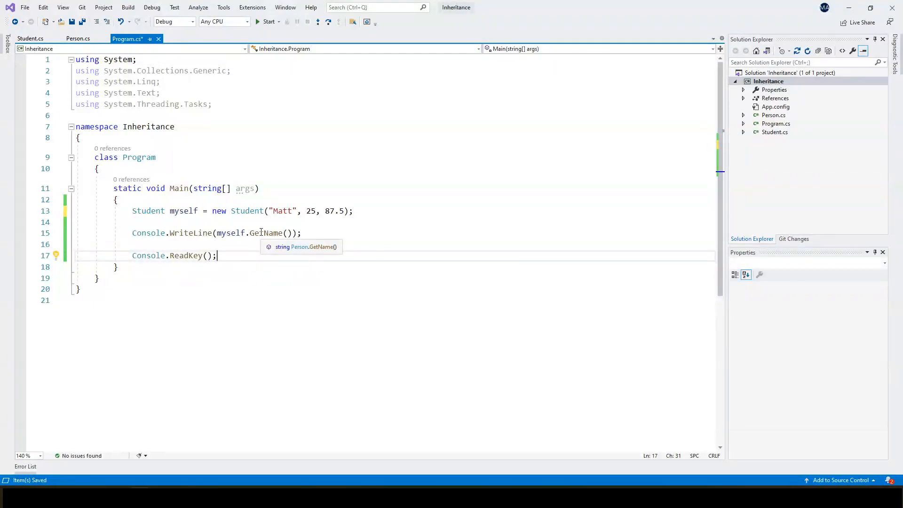
- Add a second WriteLine printing the student's CalculateGrade result
{"action": "left_click", "coordinate": [30, 38]}
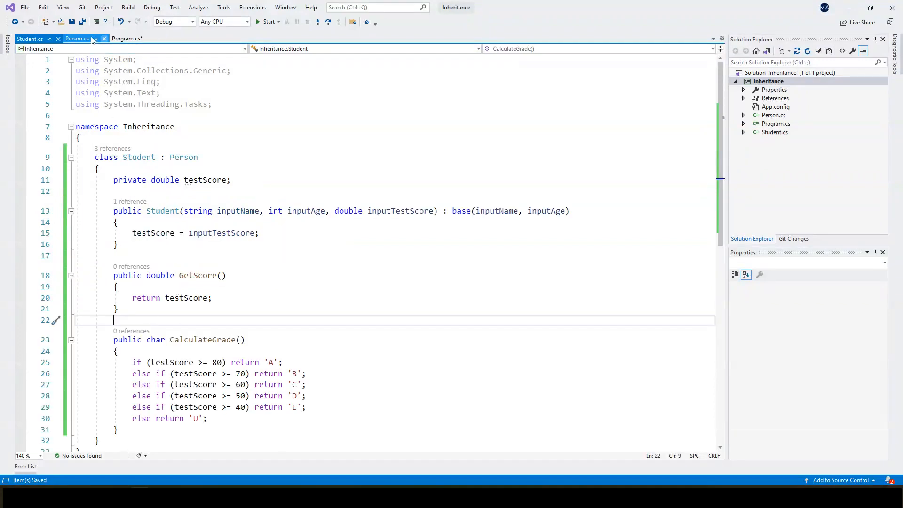
{"action": "left_click", "coordinate": [78, 38]}
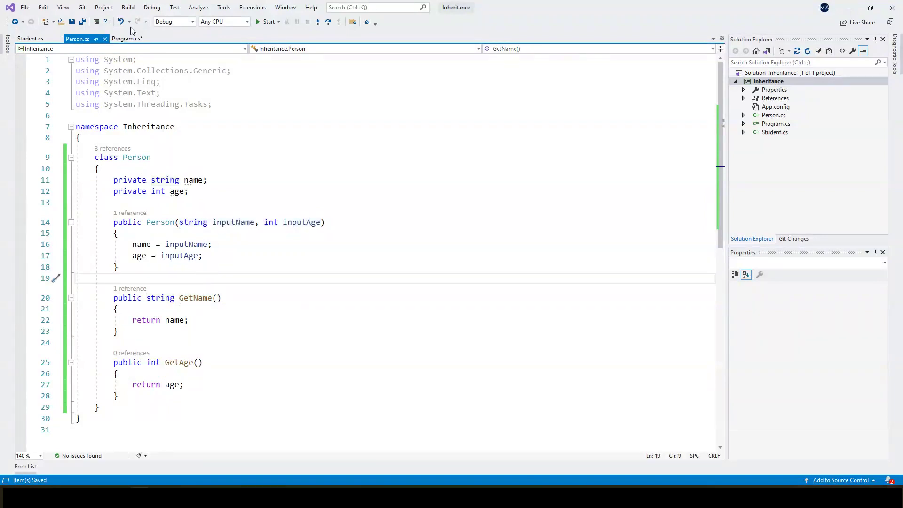
{"action": "left_click", "coordinate": [127, 38]}
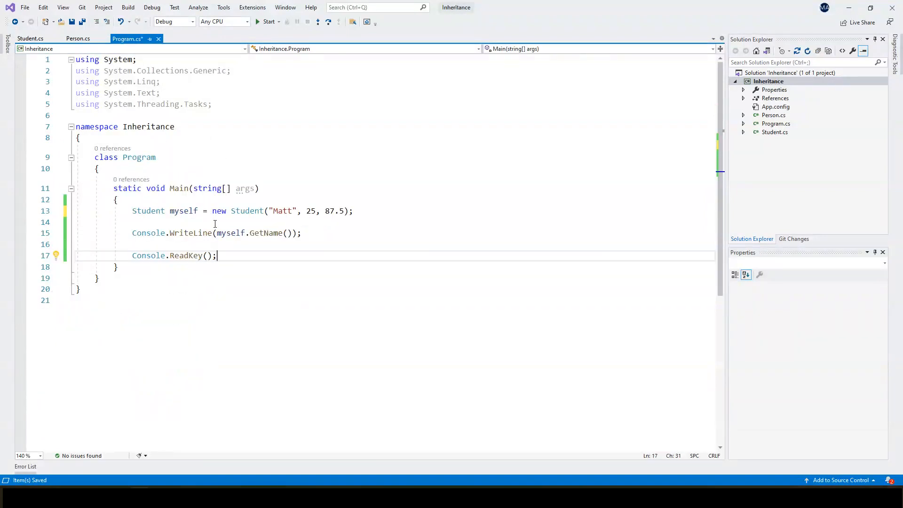
{"action": "mouse_move", "coordinate": [242, 228]}
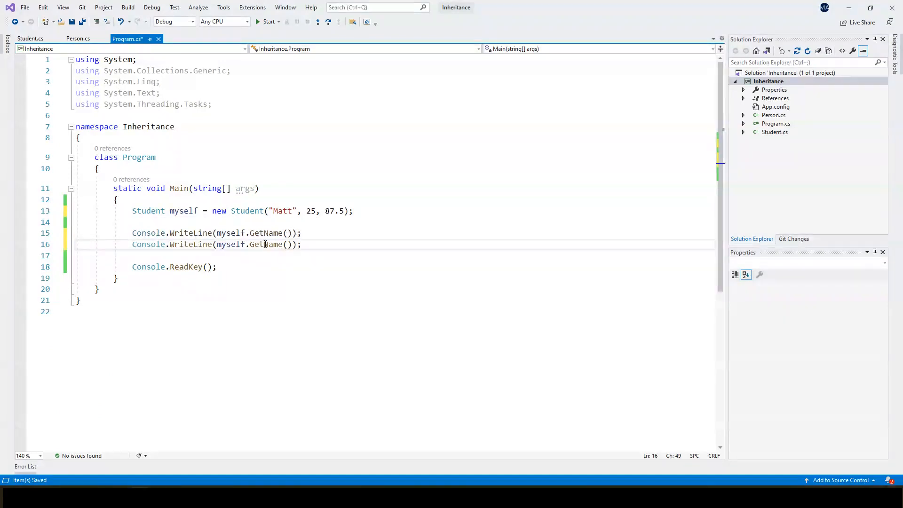
{"action": "type", "text": "CalculateGrade"}
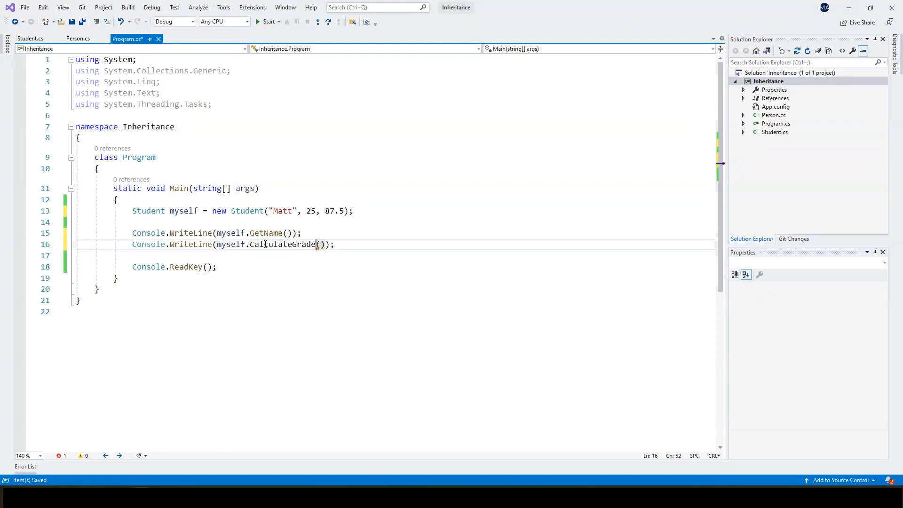
{"action": "left_click", "coordinate": [268, 21]}
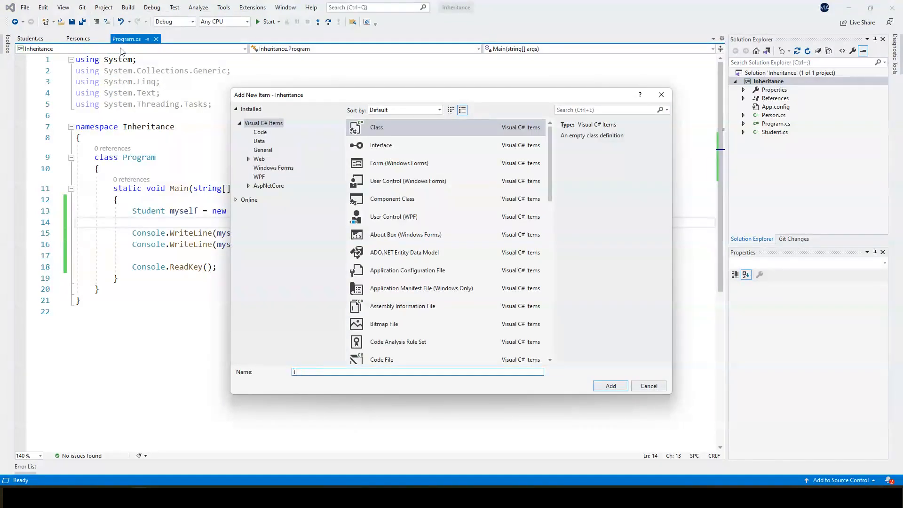
- Create a Teacher class file and declare it as 'Teacher : Person'
{"action": "left_click", "coordinate": [609, 385]}
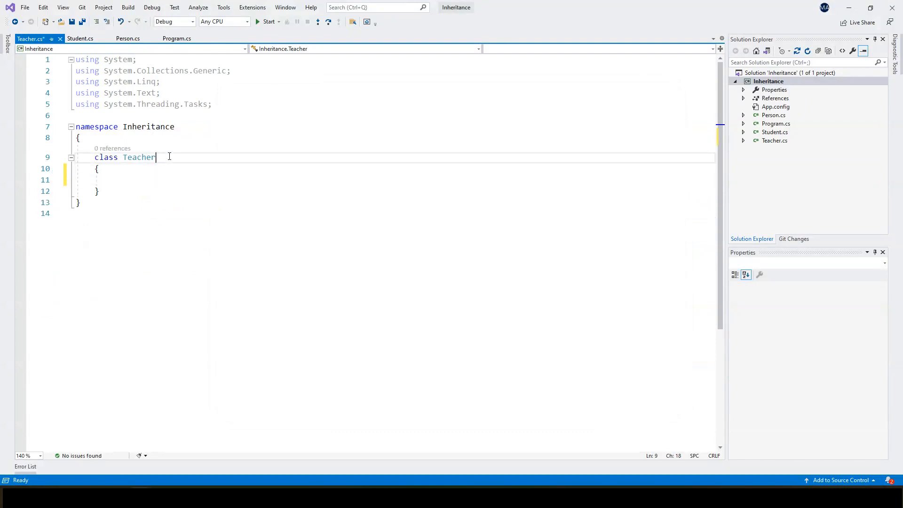
{"action": "double_click", "coordinate": [138, 156]}
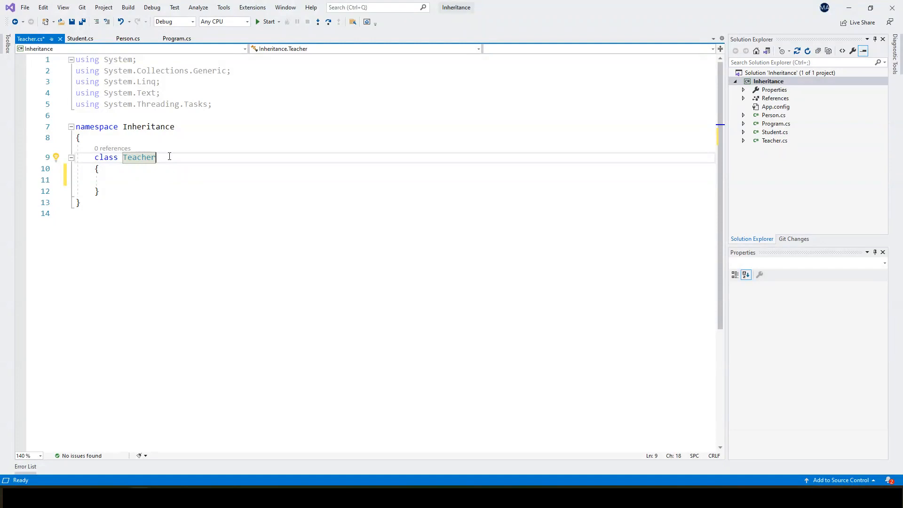
{"action": "type", "text": ": Person"}
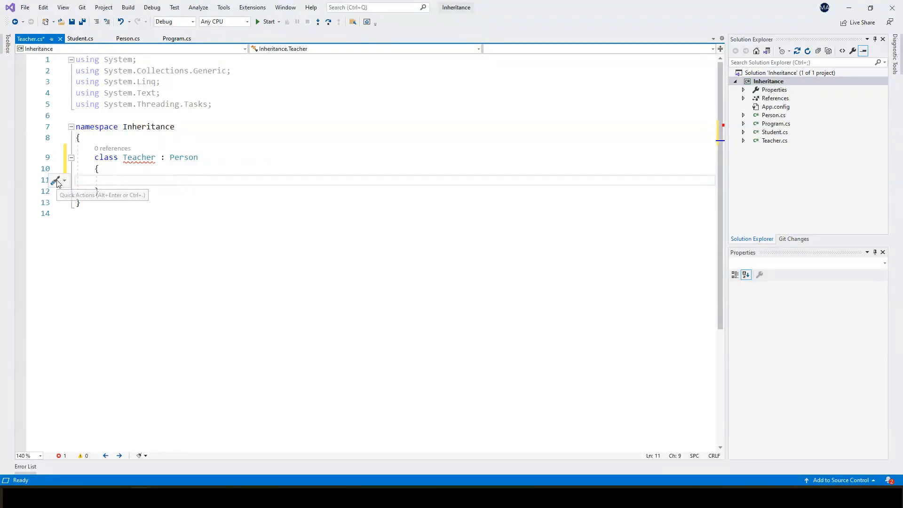
- Generate a Teacher(inputName, inputAge) constructor that passes both values to the Person base
{"action": "left_click", "coordinate": [56, 180]}
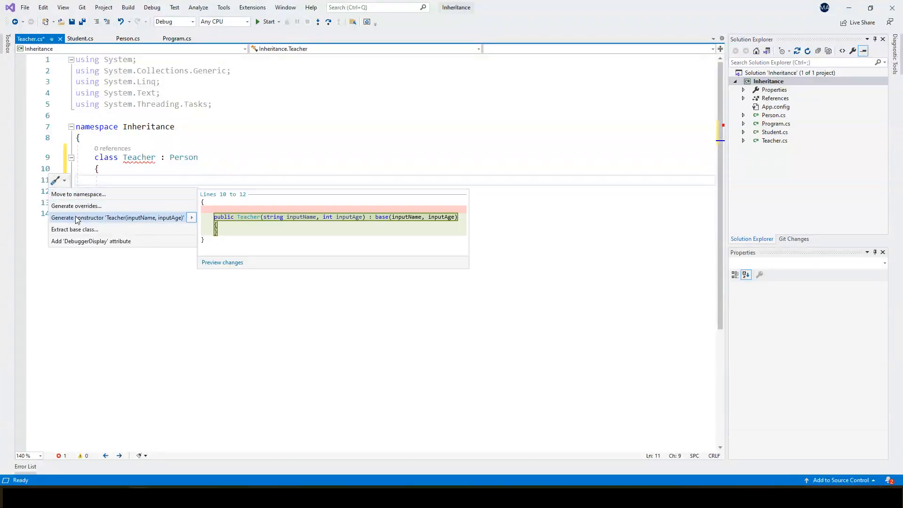
{"action": "left_click", "coordinate": [118, 218]}
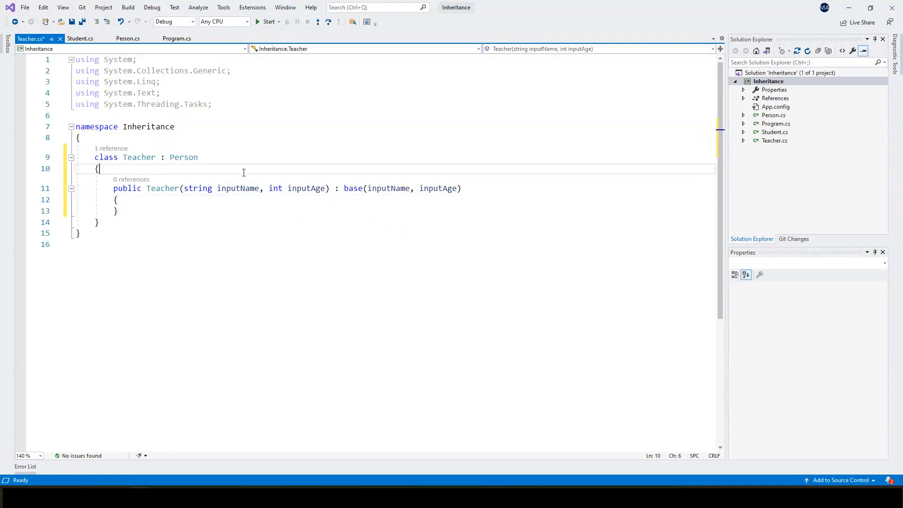
- Declare 'string course;' in Teacher above the constructor, leaving blank lines below
{"action": "key", "text": "enter"}
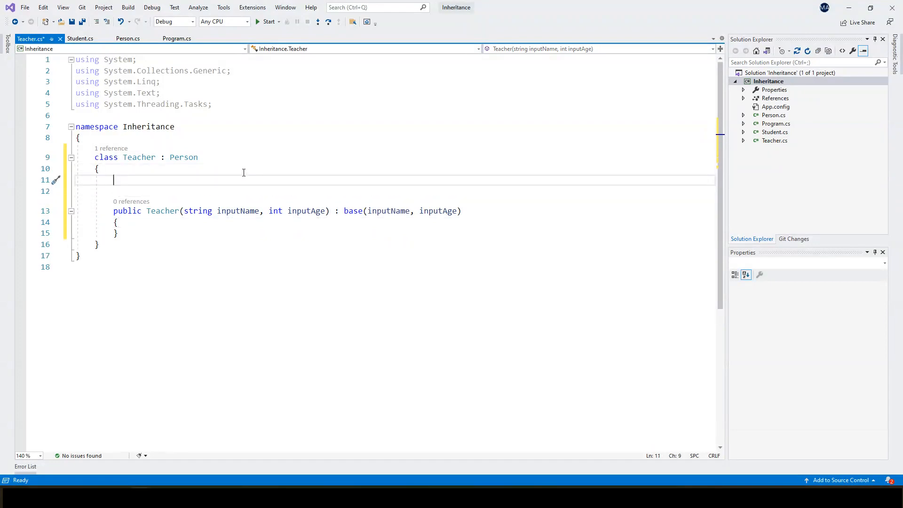
{"action": "type", "text": "string"}
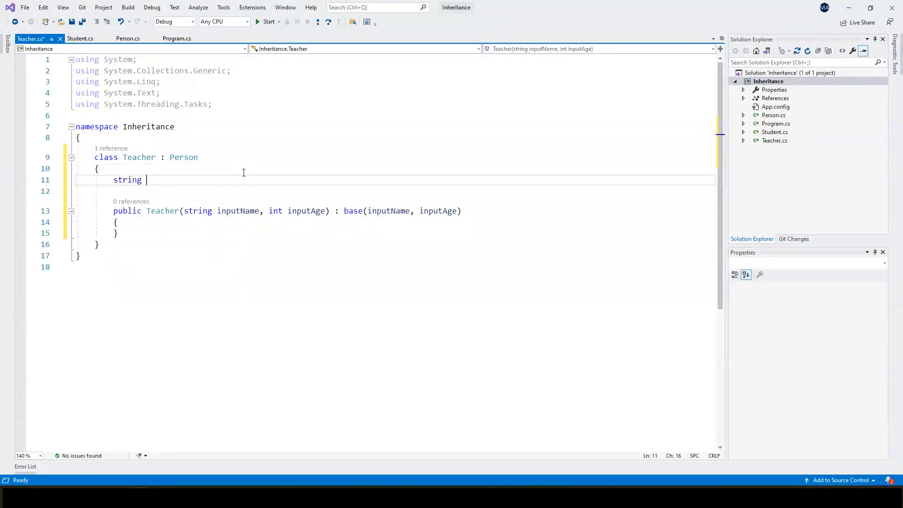
{"action": "type", "text": "course;"}
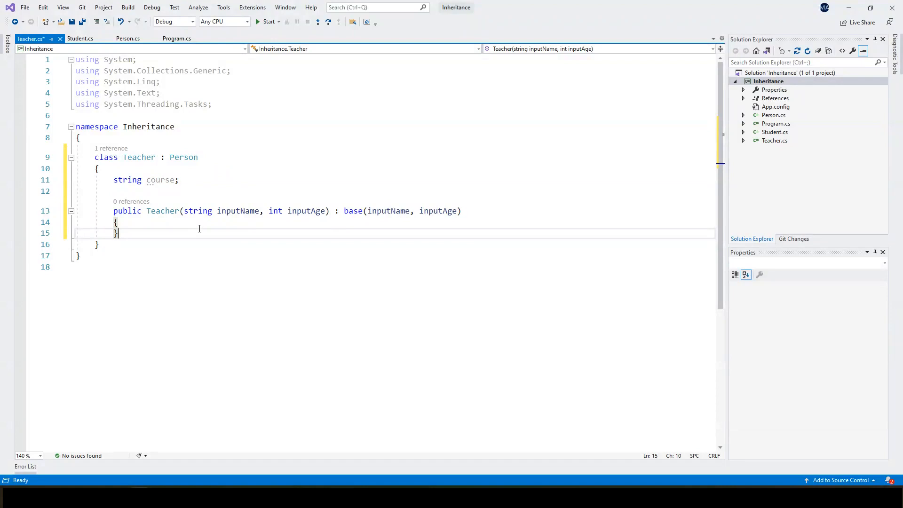
{"action": "key", "text": "enter"}
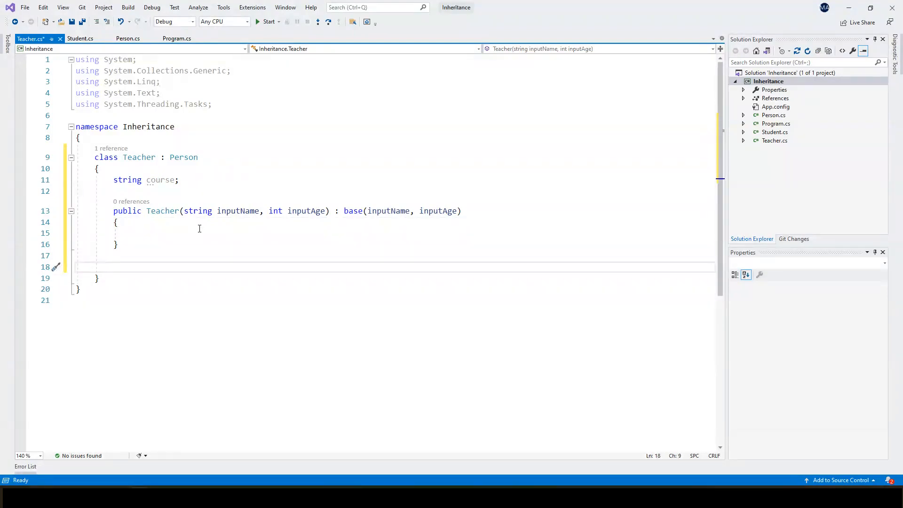
{"action": "left_click", "coordinate": [126, 179]}
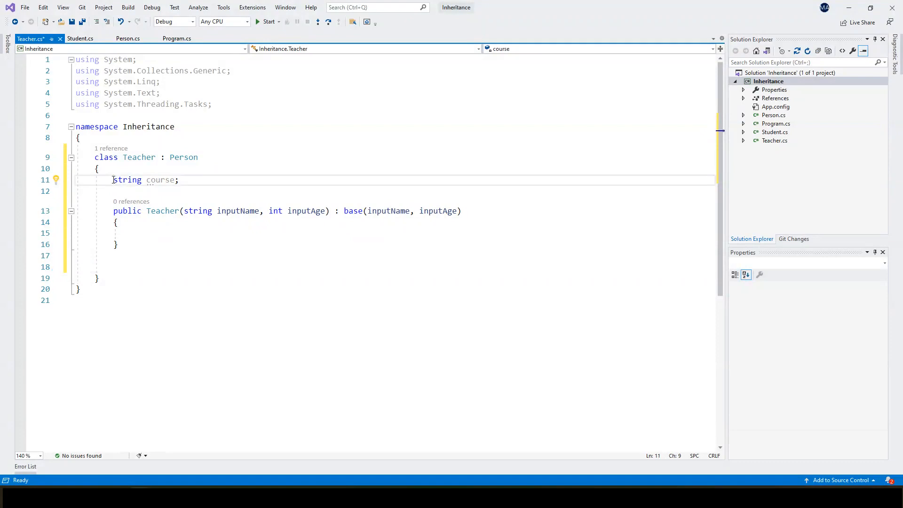
- Mark course private and add AssignToCourse(string courseName) and GetCourse() methods to Teacher
{"action": "type", "text": "private"}
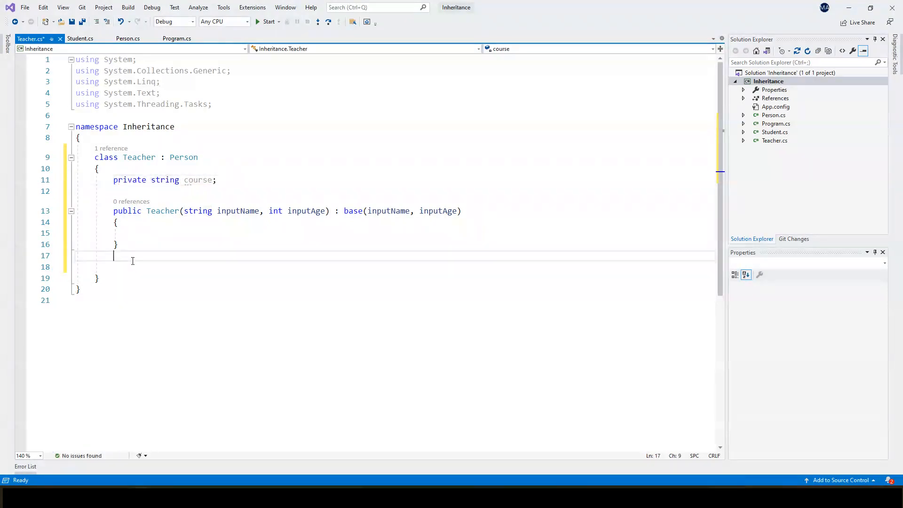
{"action": "type", "text": "p"}
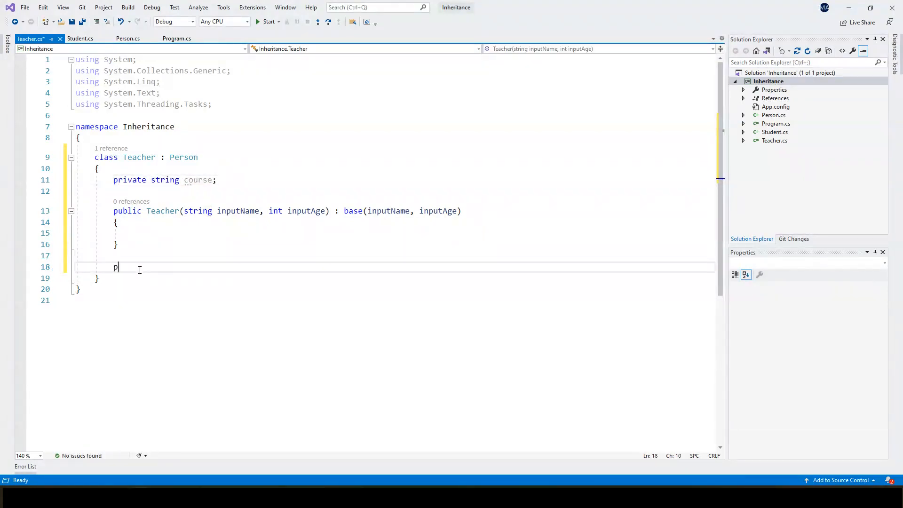
{"action": "type", "text": "ublic void AssignToCourse(string courseName"}
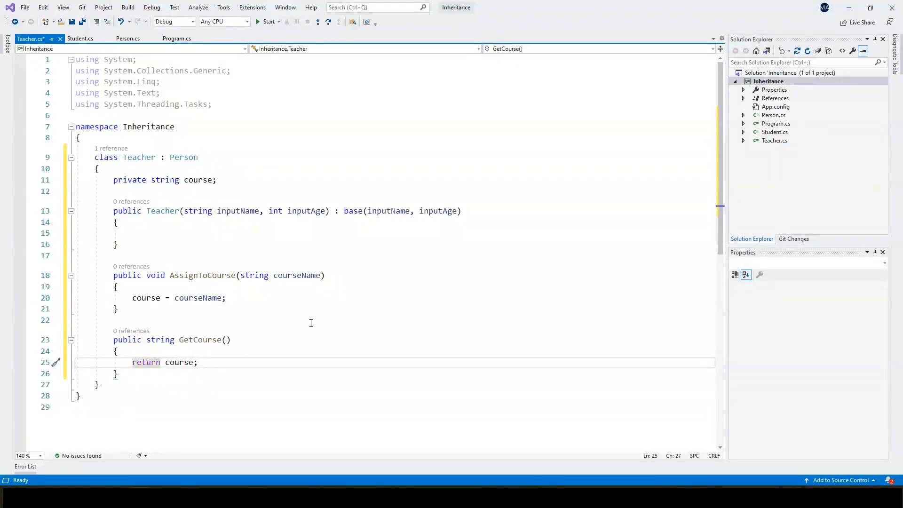
{"action": "left_click", "coordinate": [198, 362]}
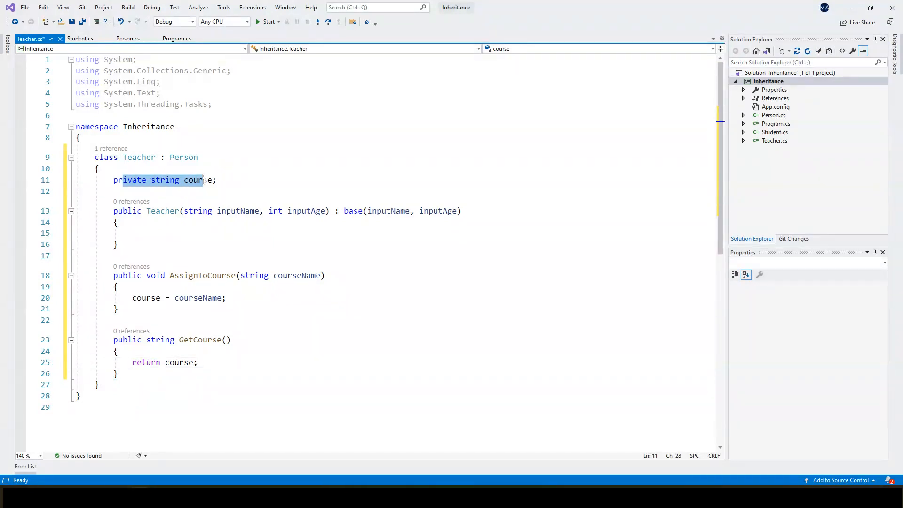
{"action": "left_click", "coordinate": [135, 275]}
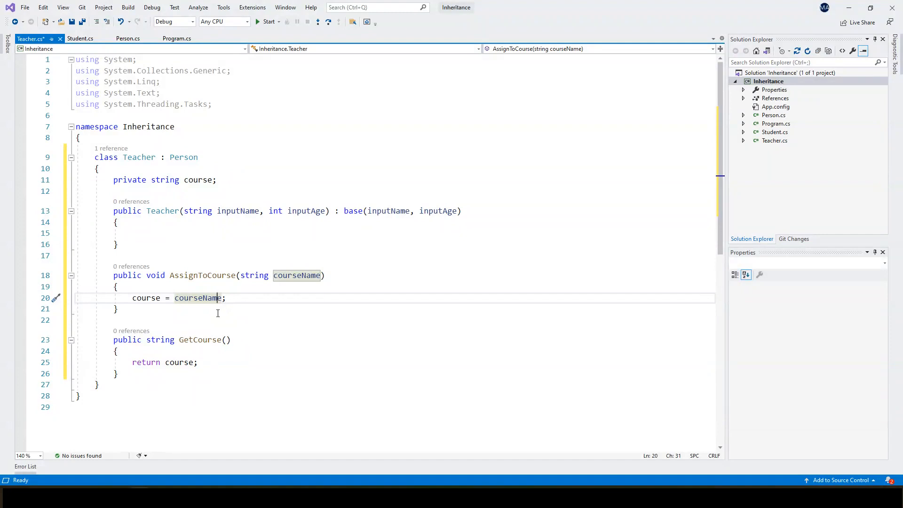
- Throw ArgumentException("Course Name needs to have parameters.") in AssignToCourse when courseName is empty
{"action": "type", "text": "if (courseName == \"\") throw new ArgumentException(\"Course Name needs to have parameters.\");"}
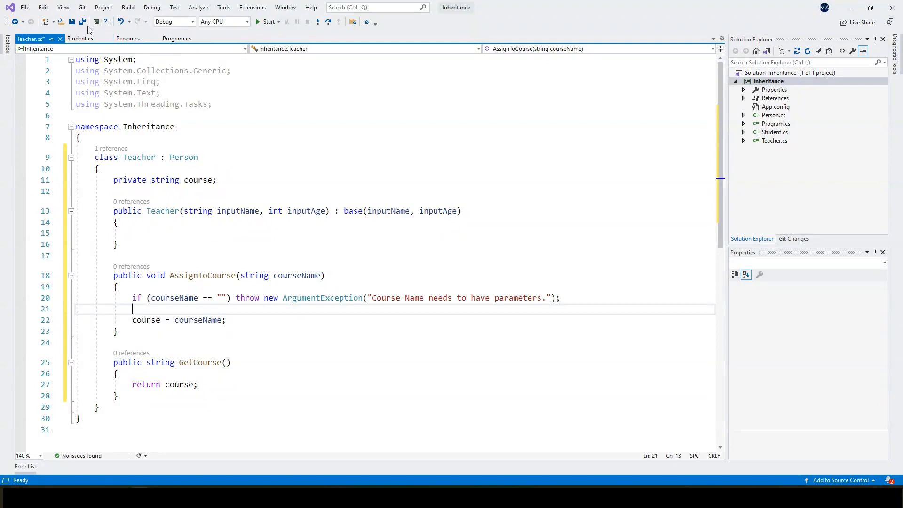
- In Program.cs, create a Teacher named jane with the name "Jane"
{"action": "left_click", "coordinate": [175, 39]}
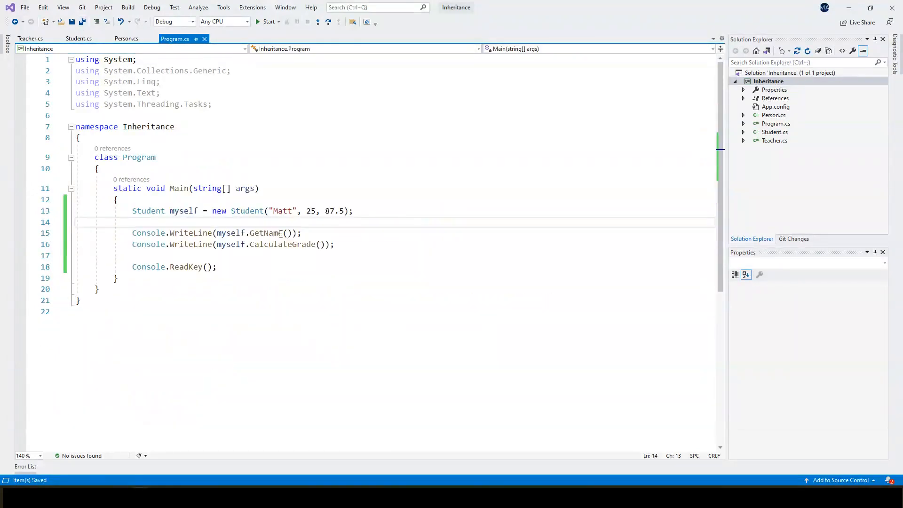
{"action": "type", "text": "Teacher"}
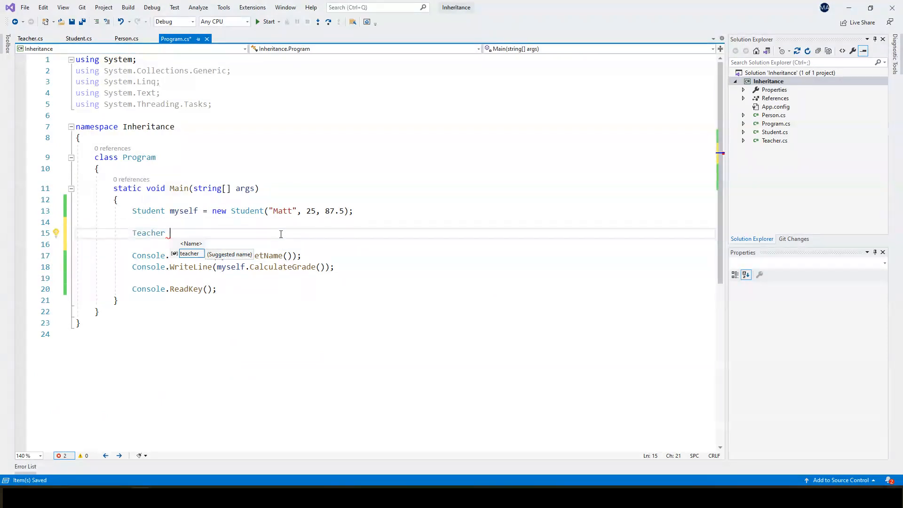
{"action": "type", "text": "jane = new Teacher("}
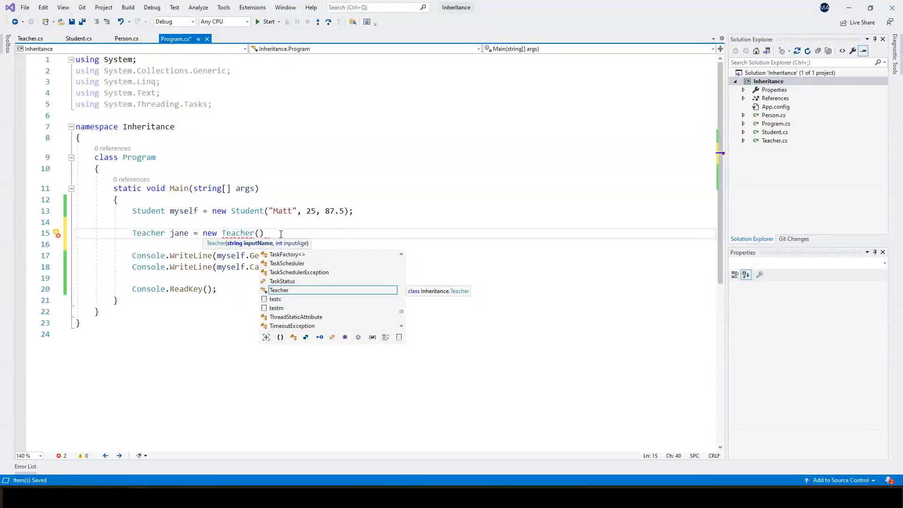
{"action": "type", "text": "\"Jane\", 45"}
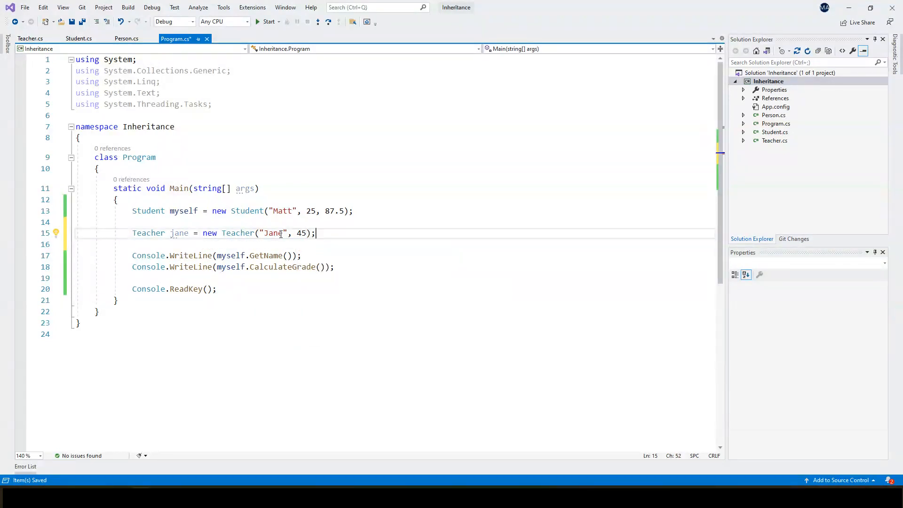
- Call jane.AssignToCourse("Computer Science") and delete the unfinished extra jane line
{"action": "type", "text": "jane"}
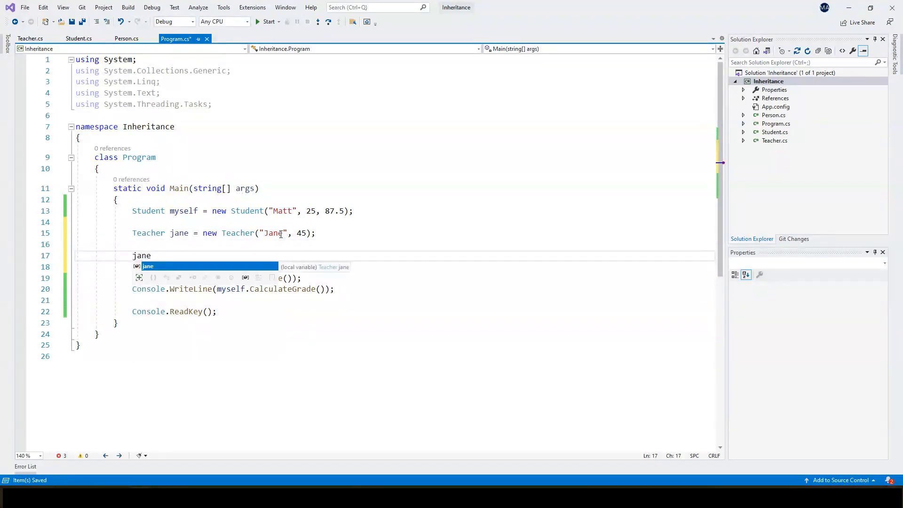
{"action": "type", "text": "."}
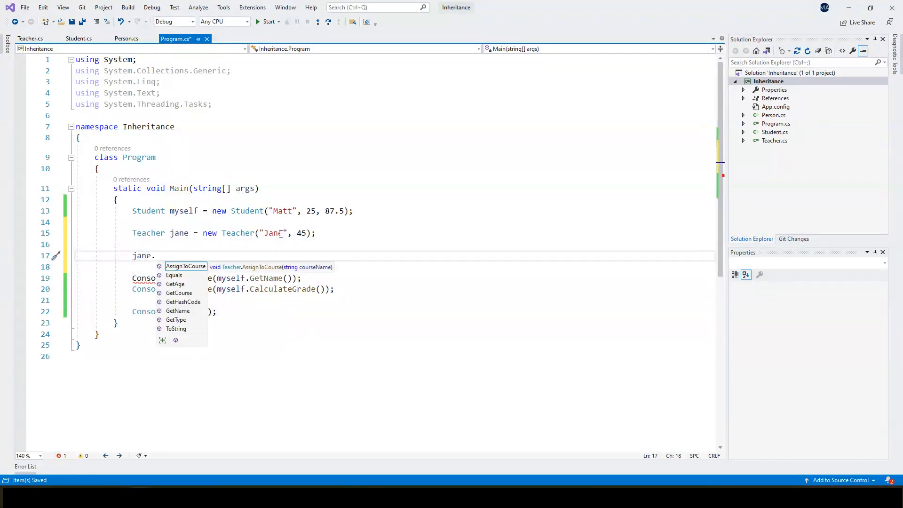
{"action": "key", "text": "Escape"}
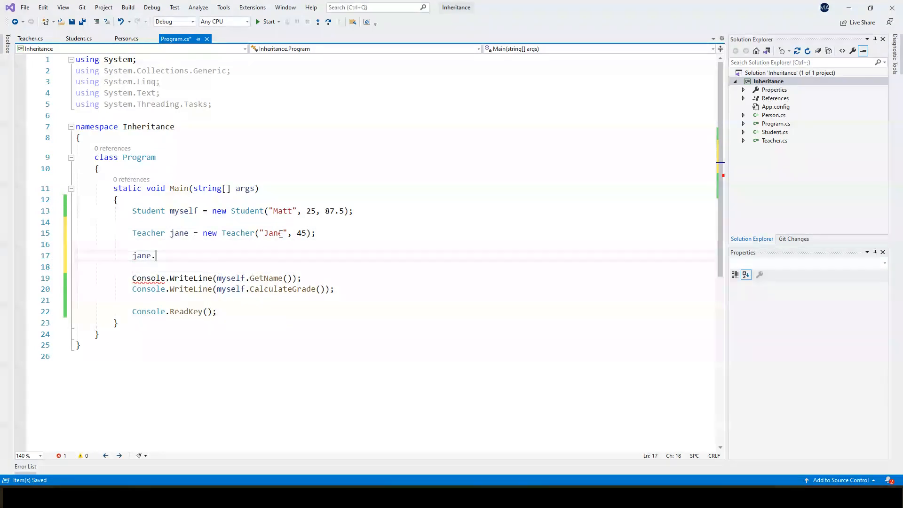
{"action": "type", "text": "AssignToCourse()"}
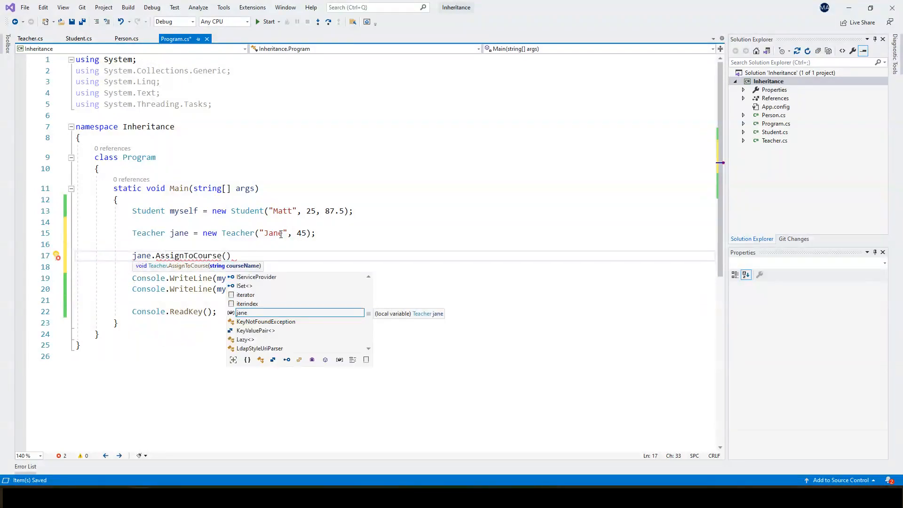
{"action": "type", "text": "\"Computer S\""}
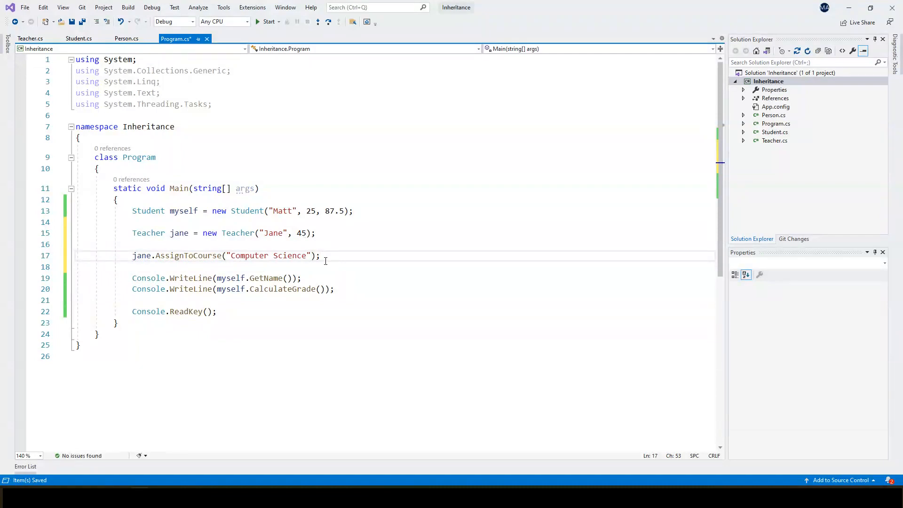
{"action": "type", "text": "jane."}
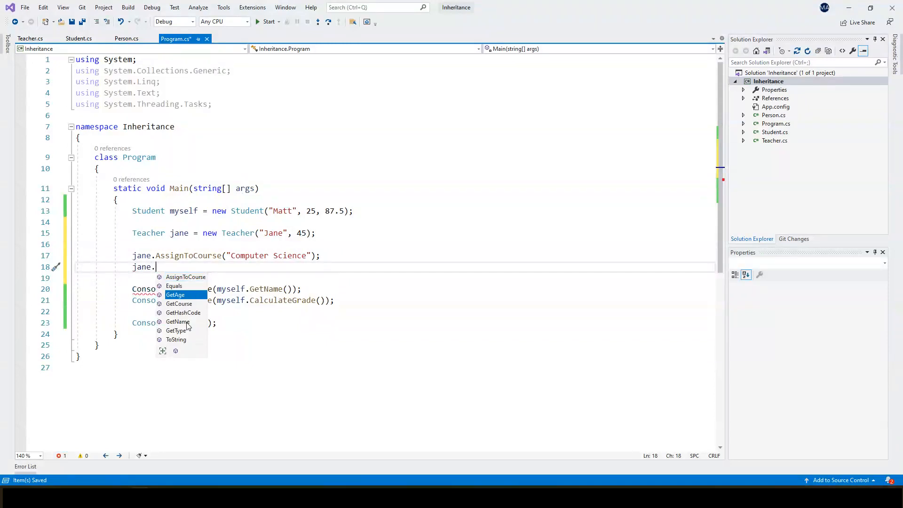
{"action": "mouse_move", "coordinate": [178, 321]}
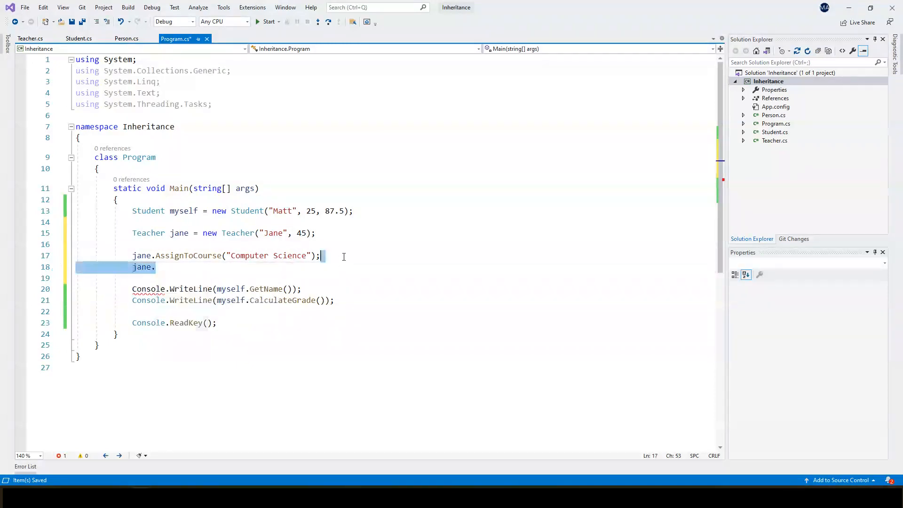
{"action": "key", "text": "Delete"}
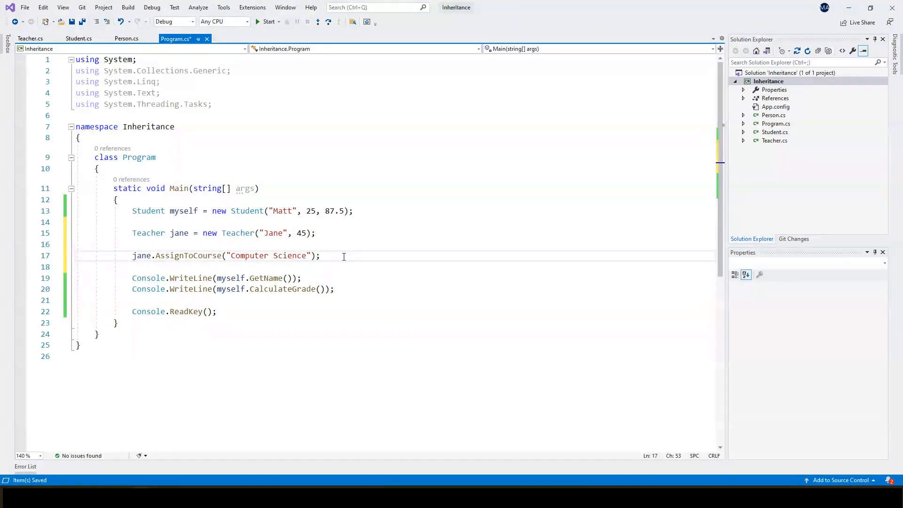
{"action": "left_click", "coordinate": [124, 38]}
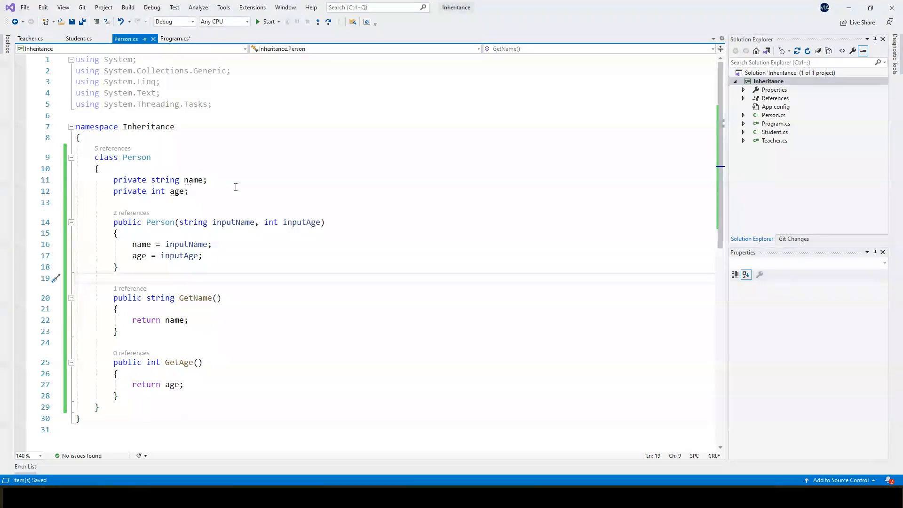
{"action": "left_click", "coordinate": [175, 39]}
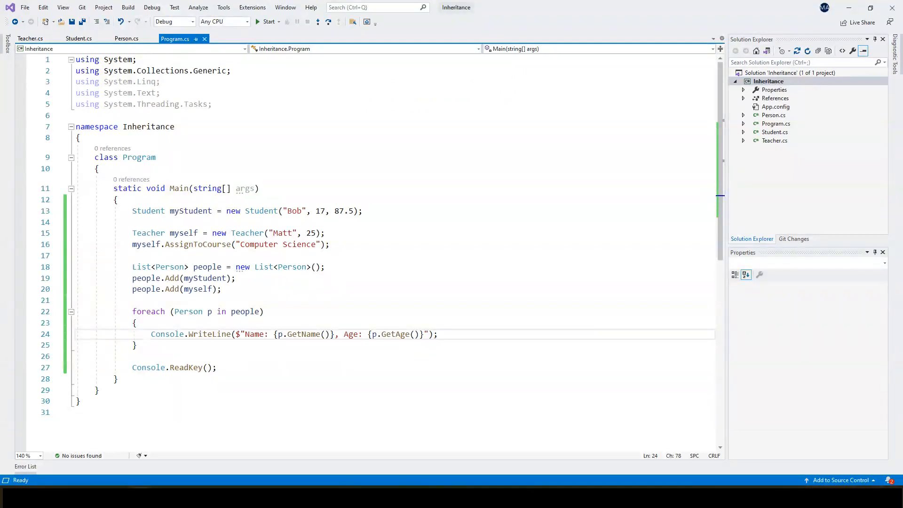
{"action": "double_click", "coordinate": [159, 266]}
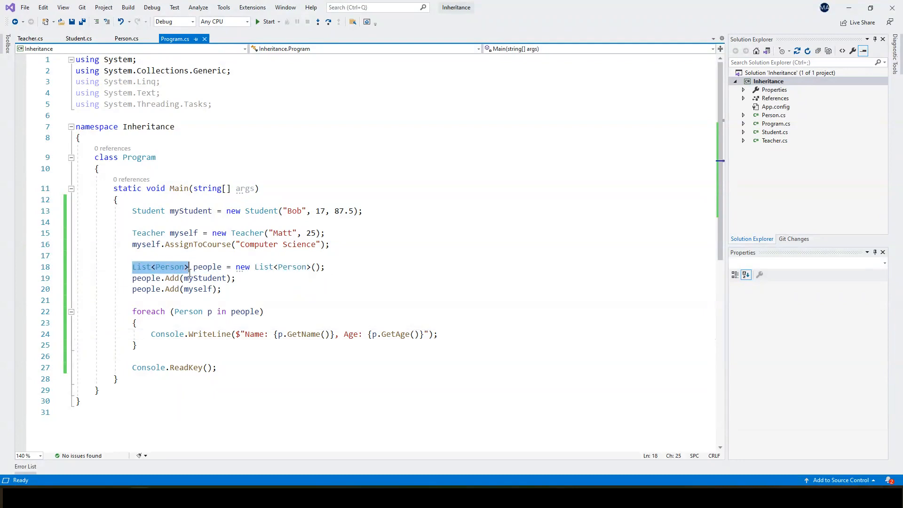
{"action": "double_click", "coordinate": [207, 267]}
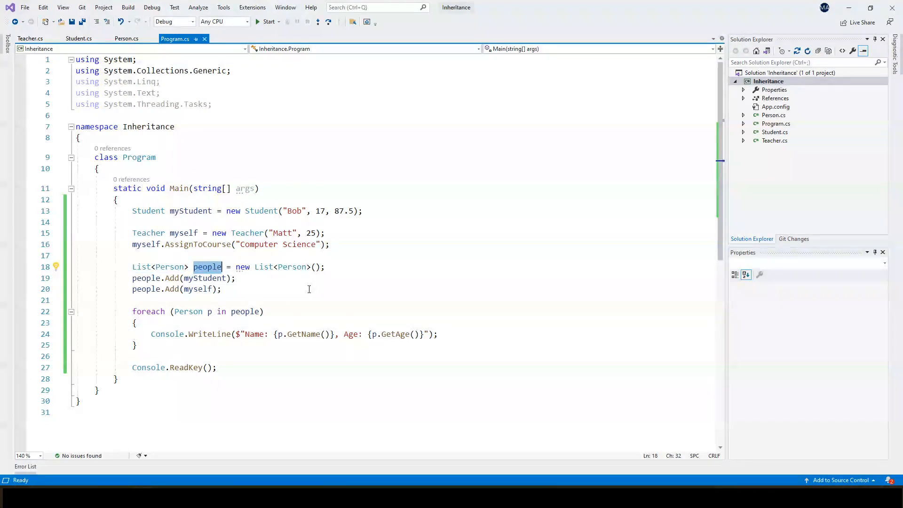
{"action": "left_click", "coordinate": [310, 288]}
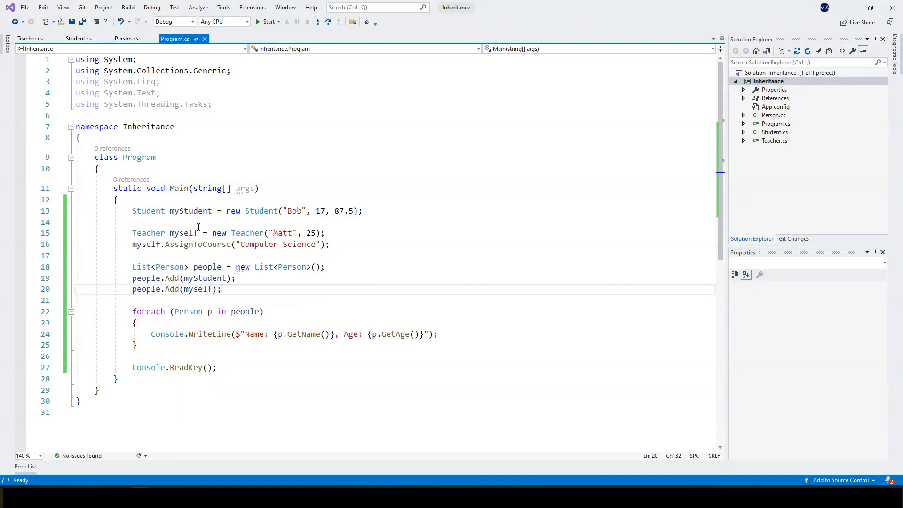
{"action": "mouse_move", "coordinate": [199, 289]}
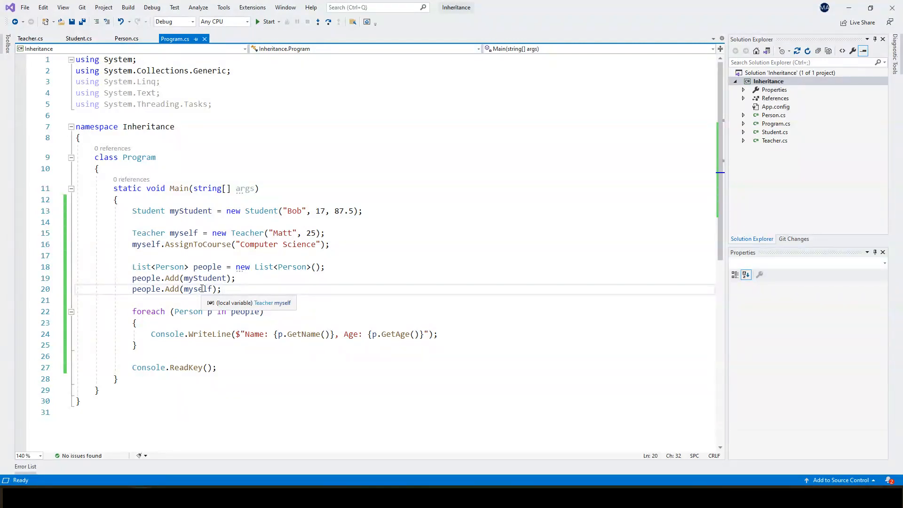
{"action": "mouse_move", "coordinate": [145, 311]}
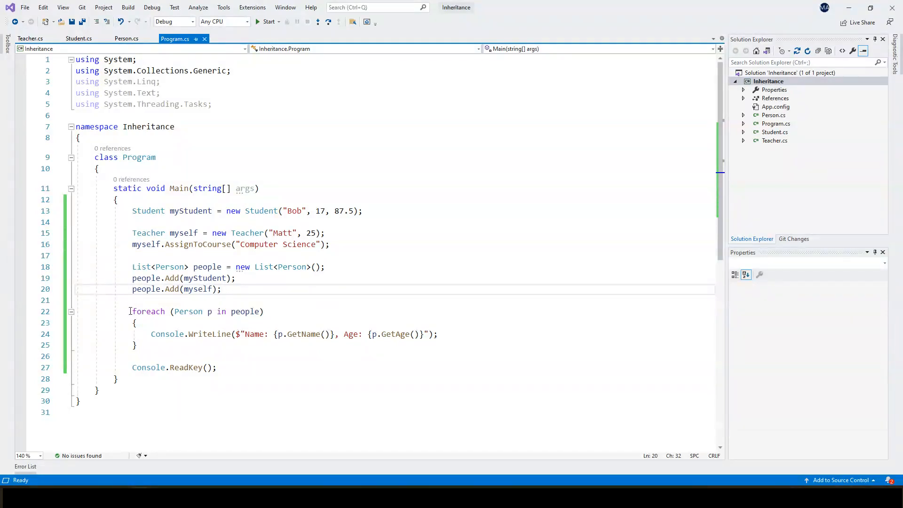
{"action": "mouse_move", "coordinate": [238, 334]}
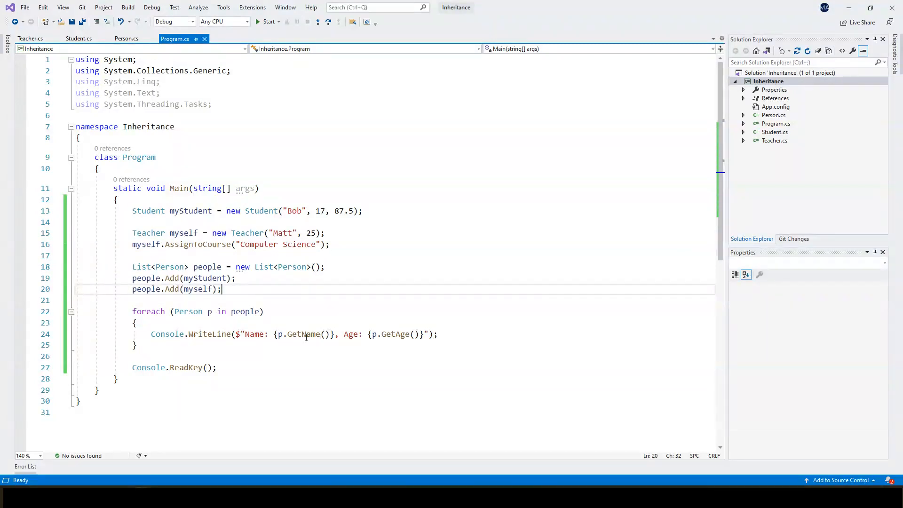
{"action": "mouse_move", "coordinate": [280, 334]}
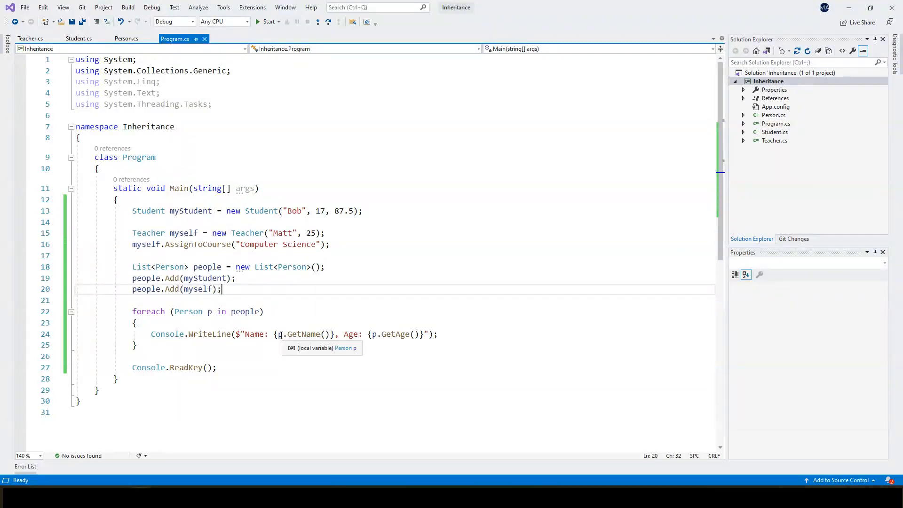
{"action": "mouse_move", "coordinate": [264, 323]}
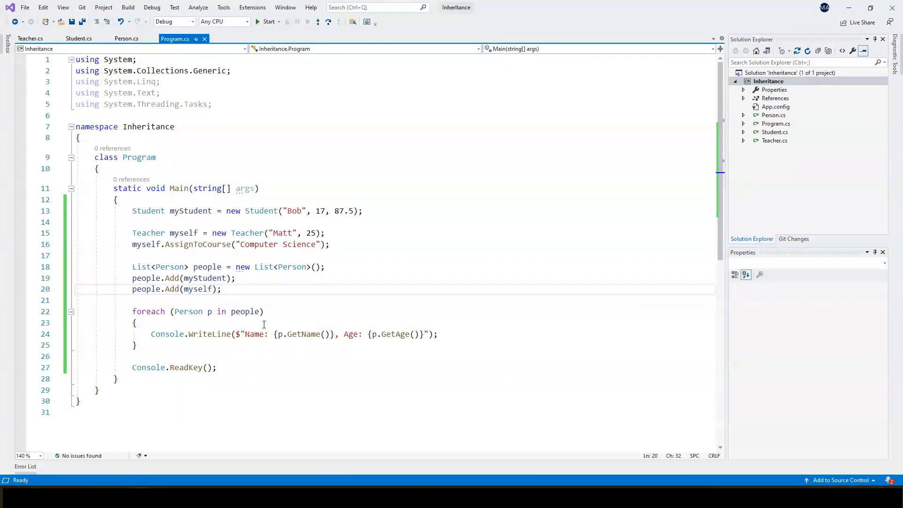
{"action": "double_click", "coordinate": [304, 334]}
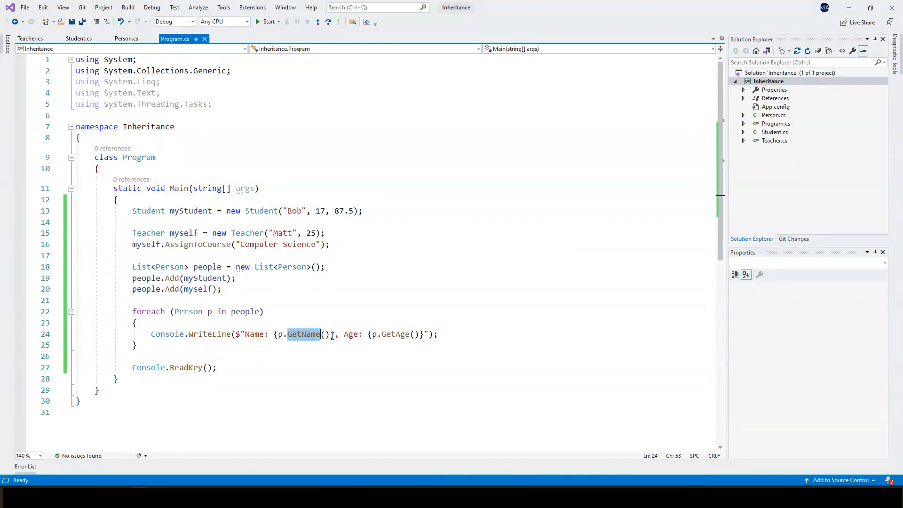
{"action": "left_click", "coordinate": [137, 323]}
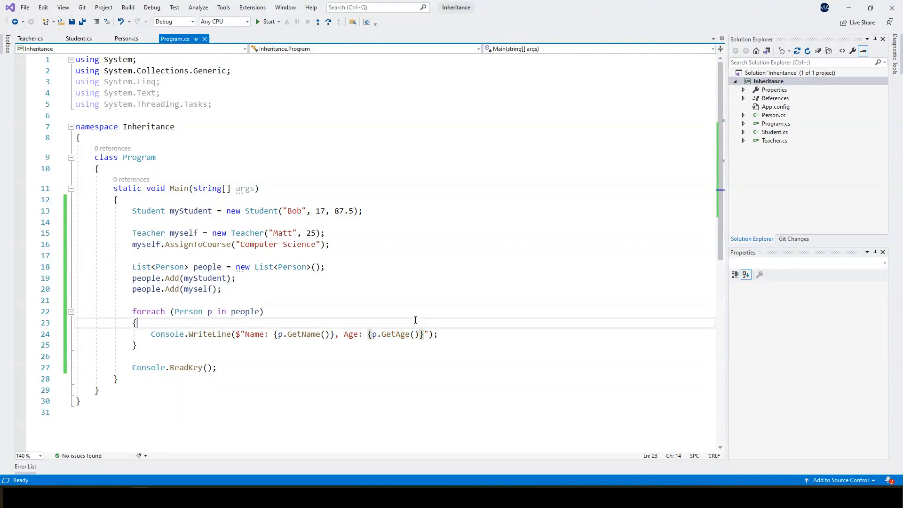
{"action": "left_click", "coordinate": [267, 22]}
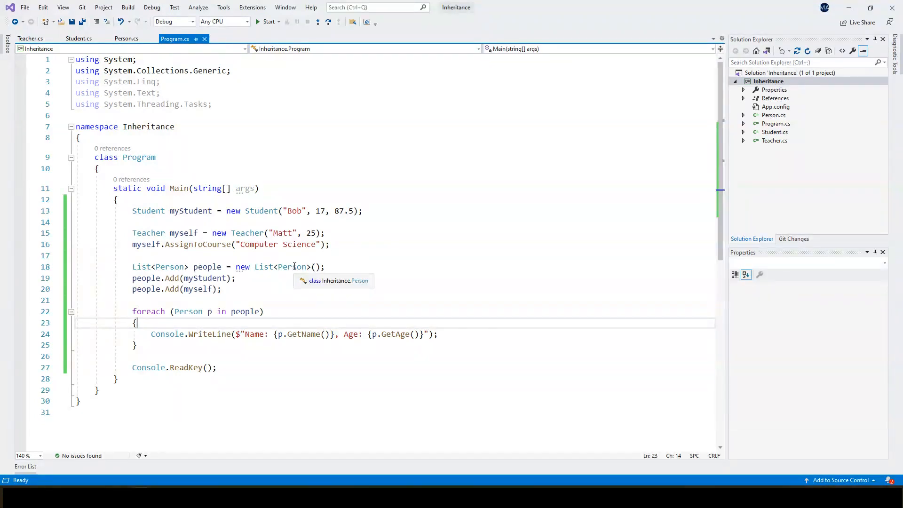
- Type p.GetScore() inside the foreach loop over the people list
{"action": "type", "text": "p."}
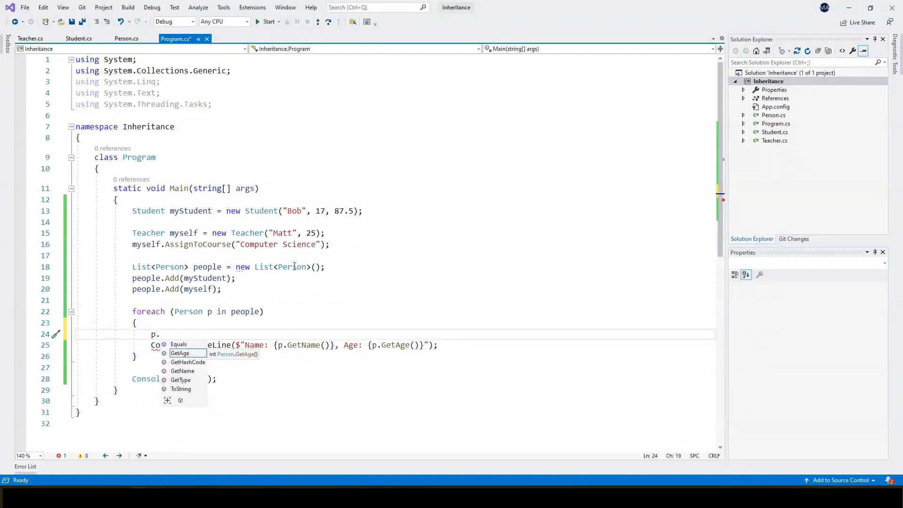
{"action": "type", "text": "GetScore()"}
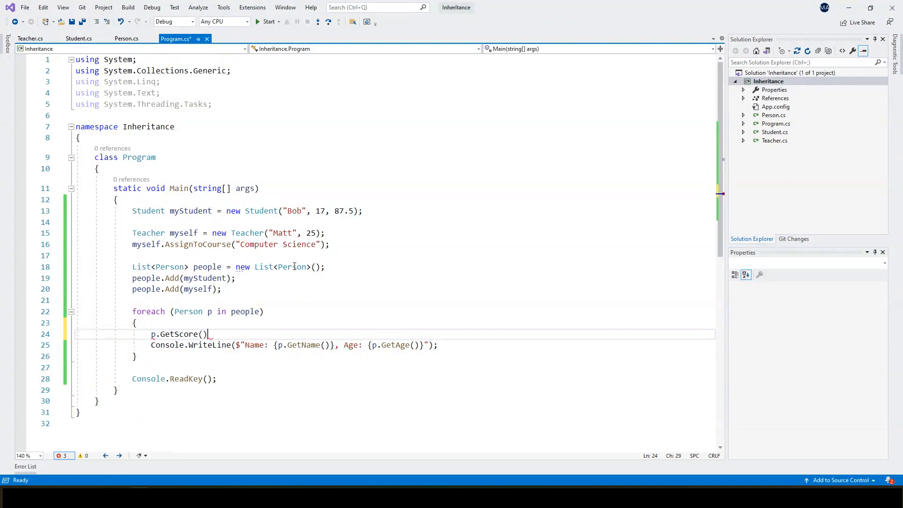
{"action": "mouse_move", "coordinate": [180, 333]}
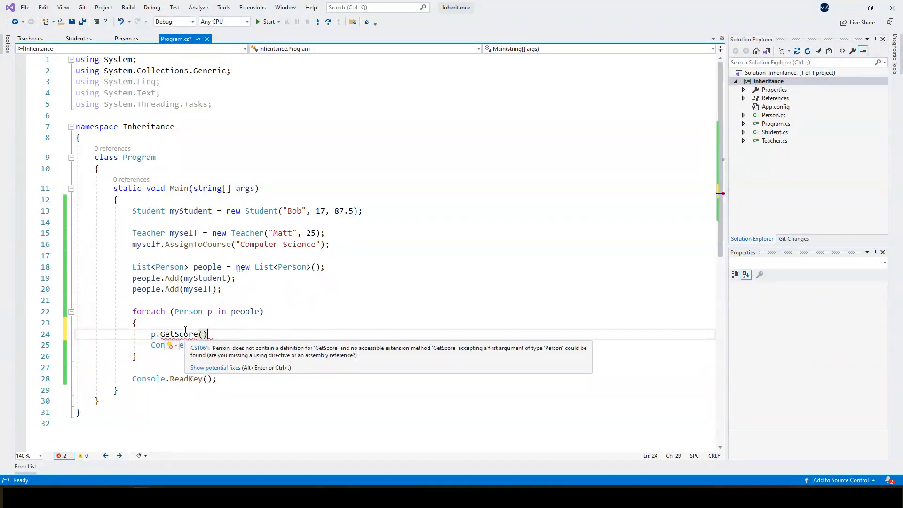